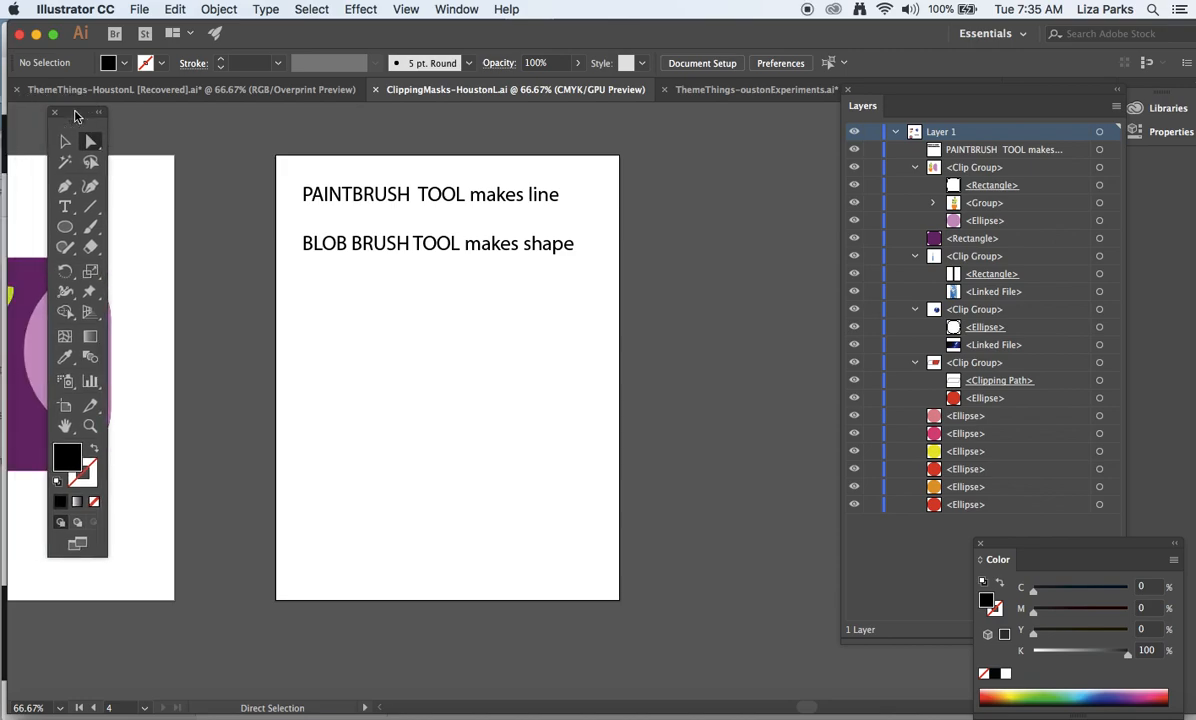
{"action": "mouse_move", "coordinate": [91, 226]}
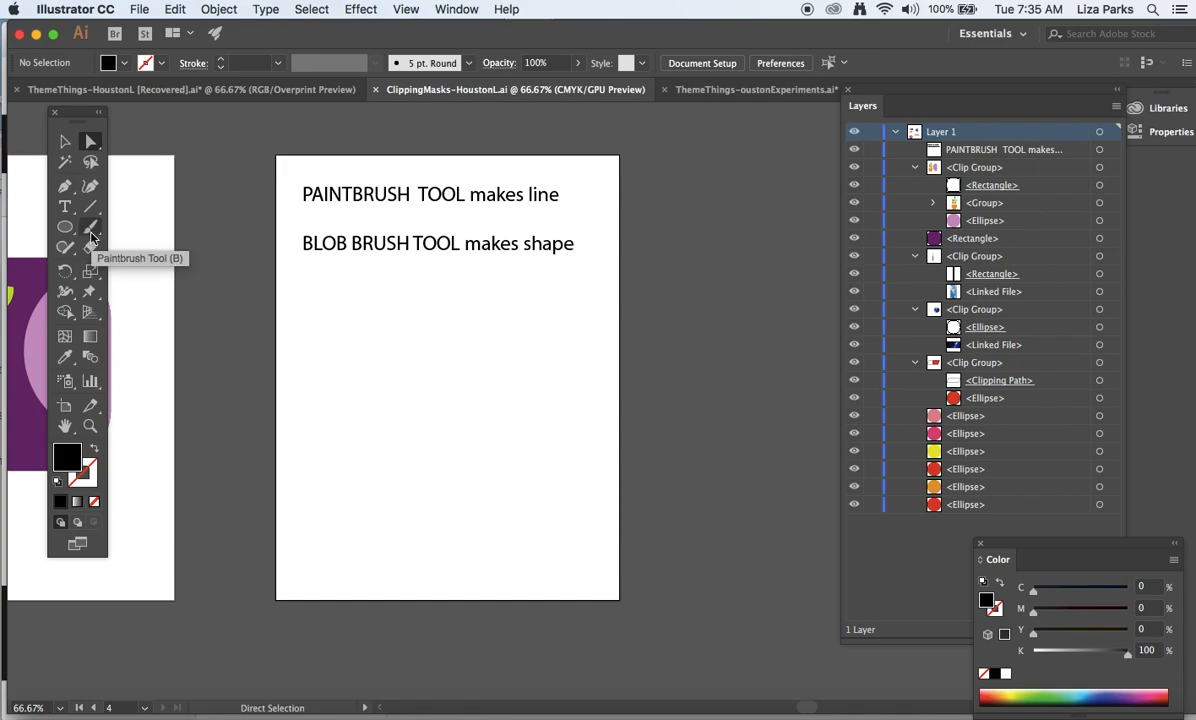
{"action": "mouse_move", "coordinate": [65, 227]}
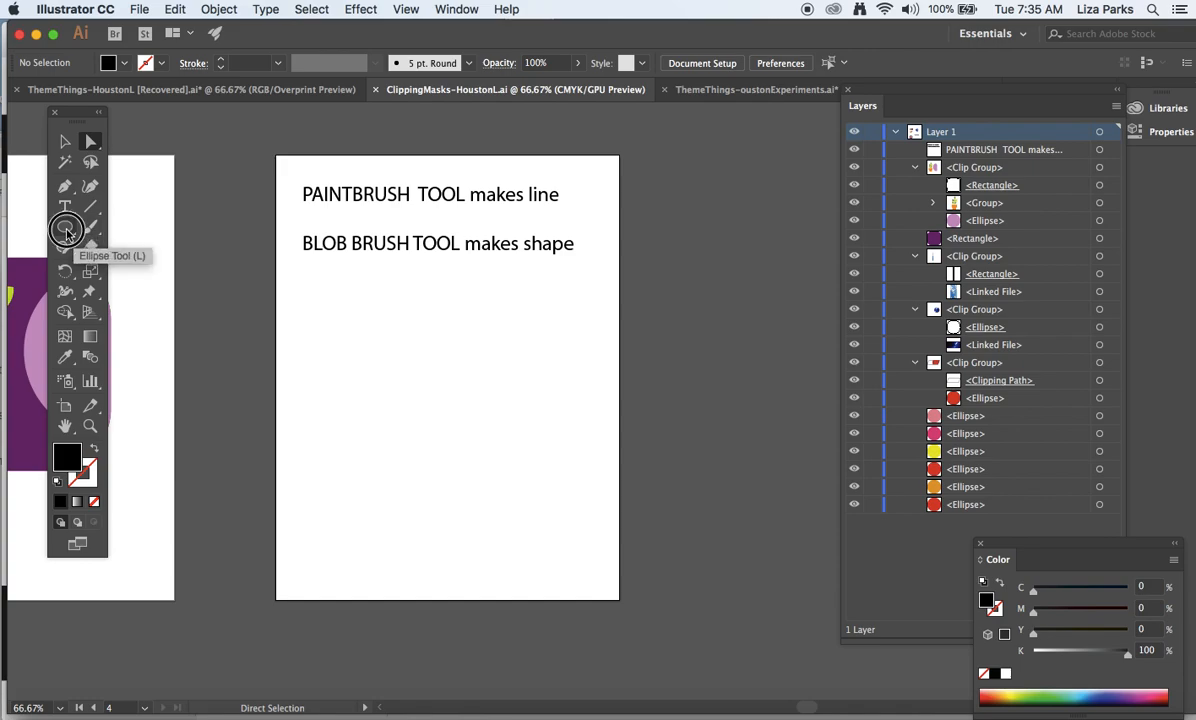
Open the Paintbrush tool flyout to show the Paintbrush and Blob Brush options
{"action": "left_click", "coordinate": [65, 227]}
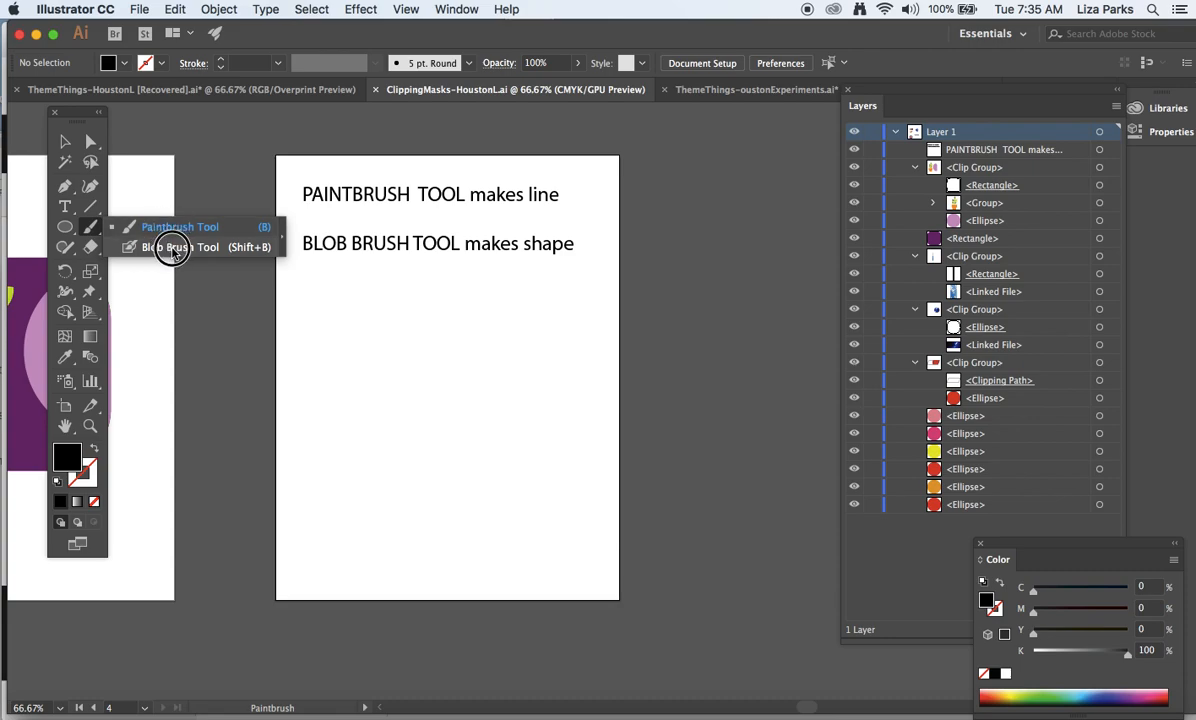
Paint an S-shaped Paintbrush line across the lower artboard and select it
{"action": "left_click", "coordinate": [180, 226]}
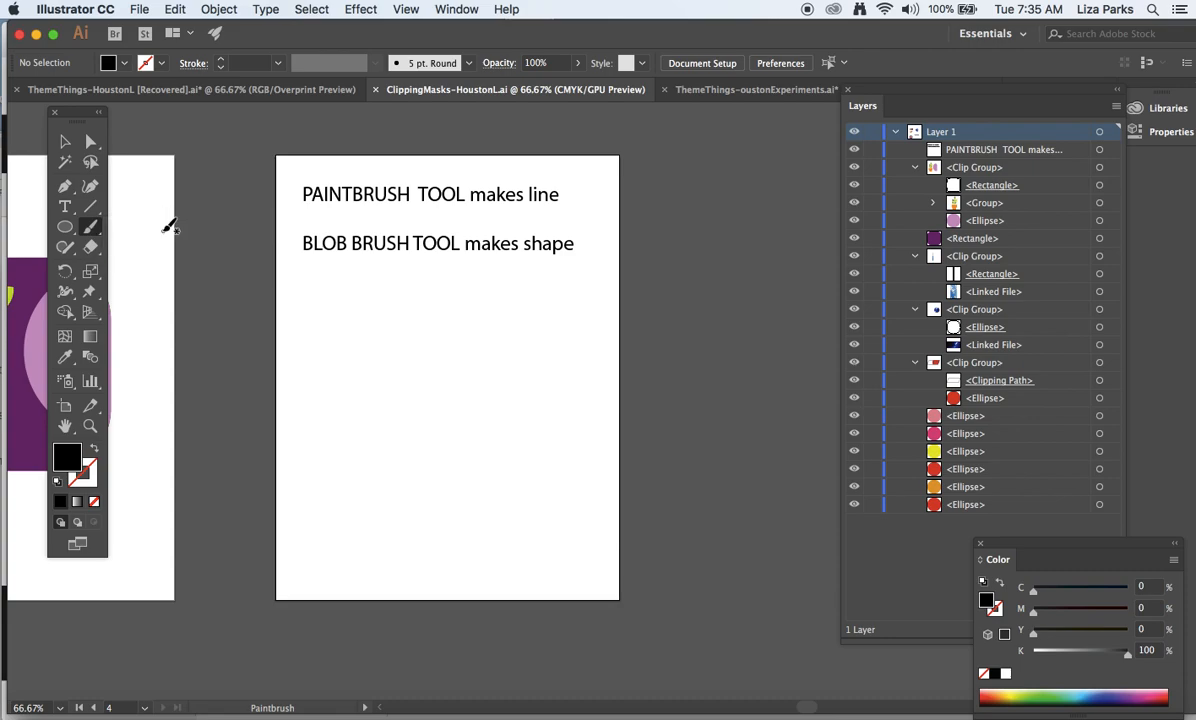
{"action": "mouse_move", "coordinate": [375, 217]}
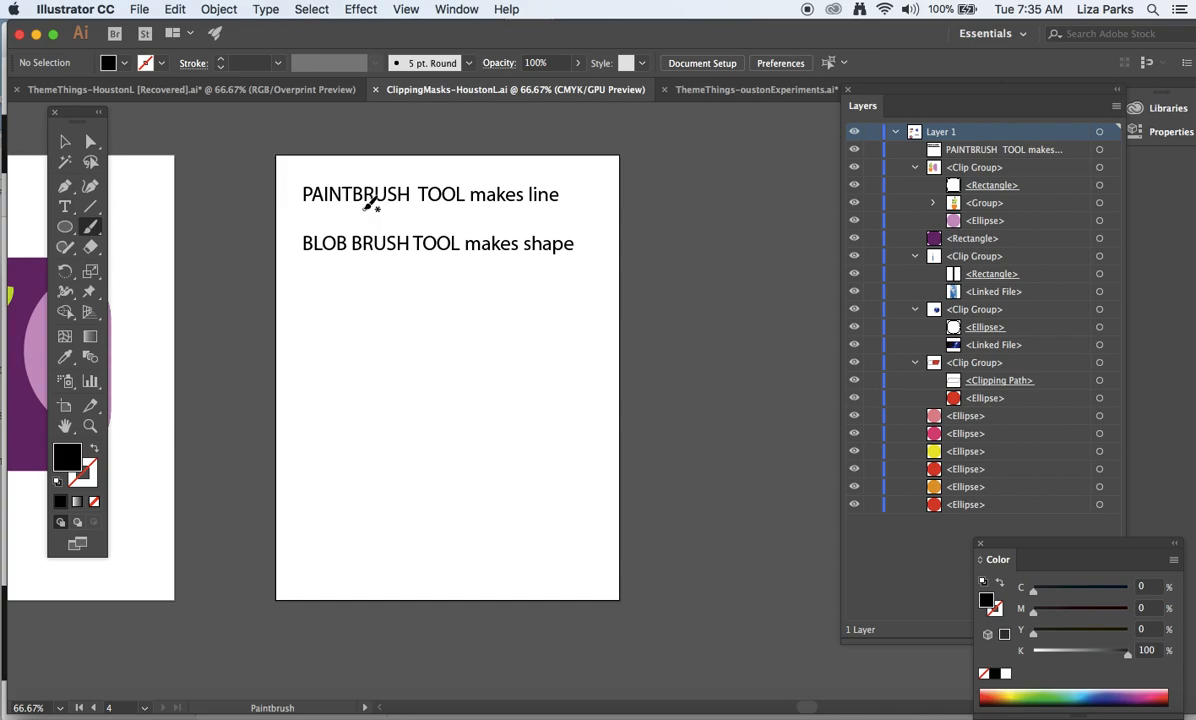
{"action": "mouse_move", "coordinate": [568, 198]}
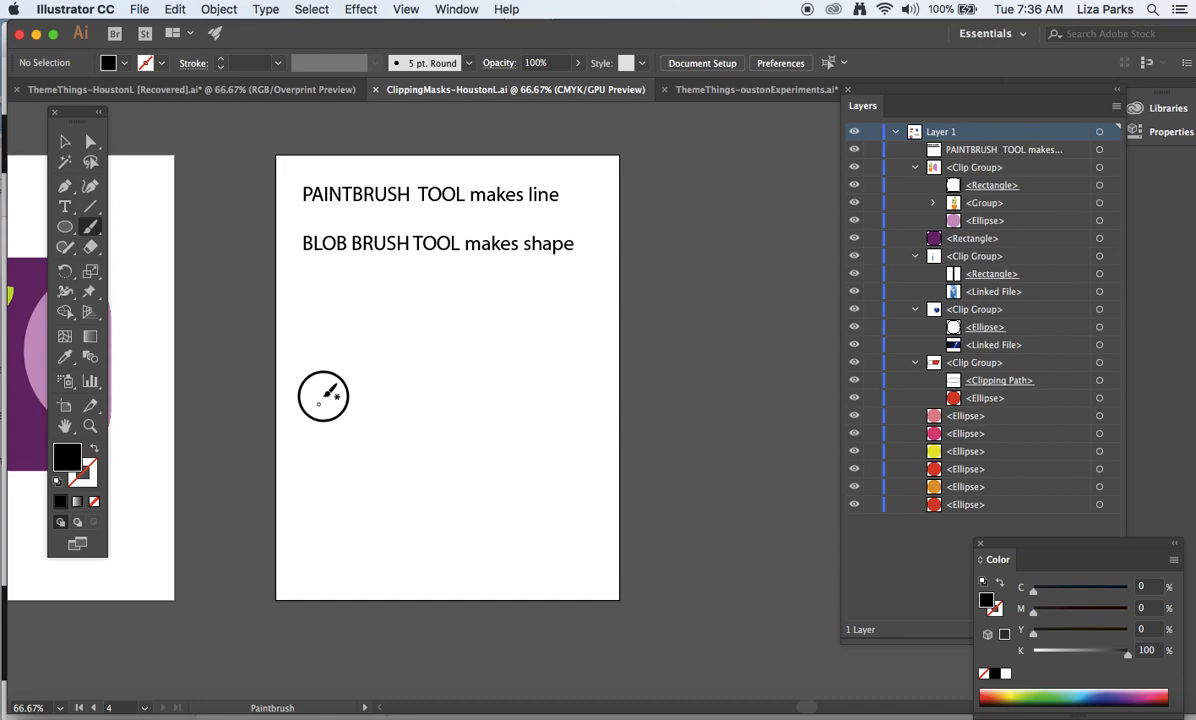
{"action": "left_click_drag", "start_coordinate": [323, 395], "coordinate": [540, 450]}
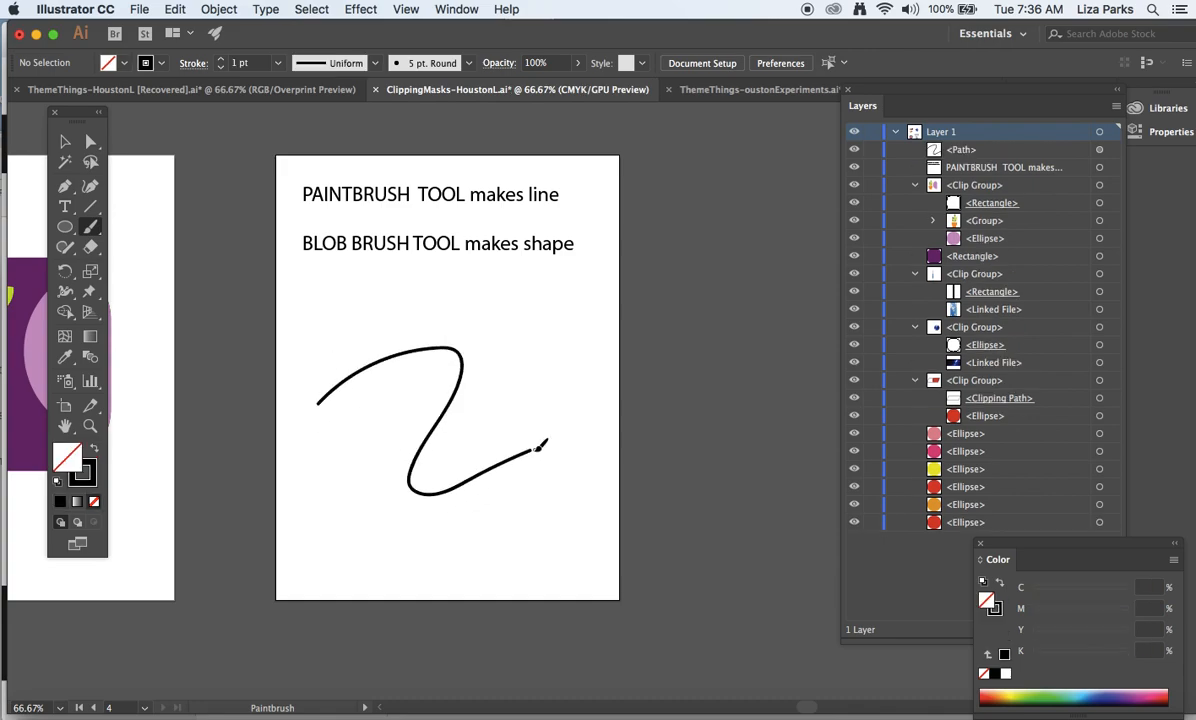
{"action": "left_click", "coordinate": [64, 141]}
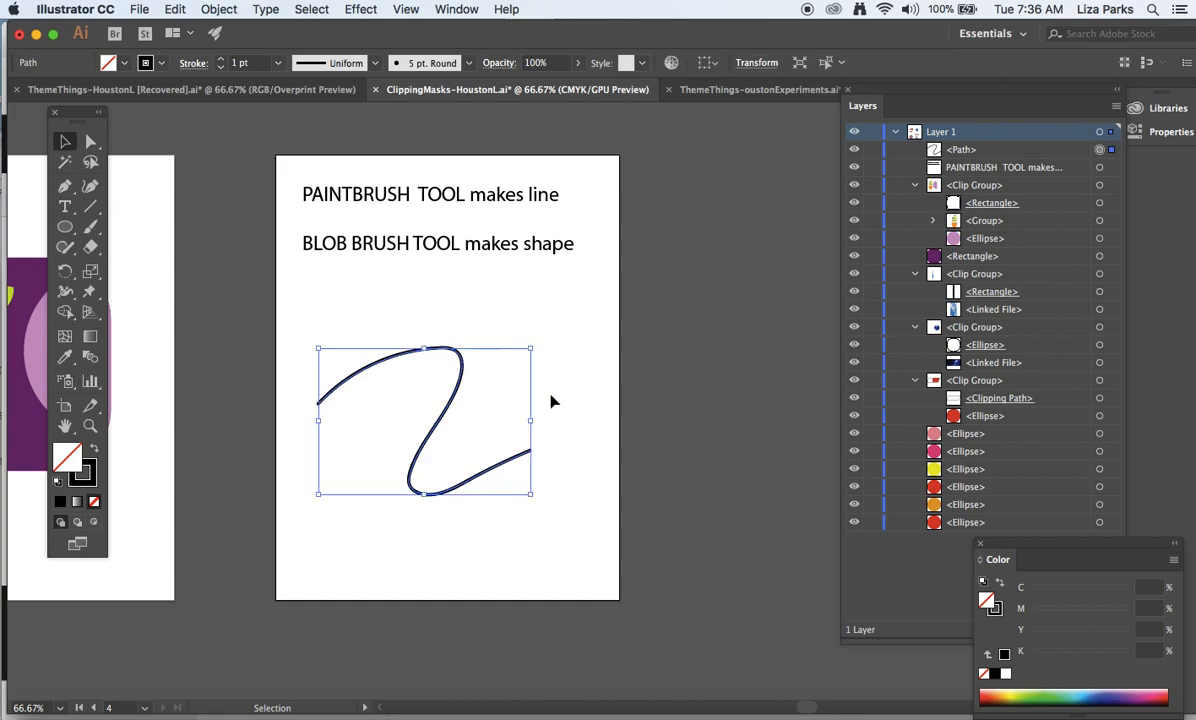
{"action": "mouse_move", "coordinate": [318, 412]}
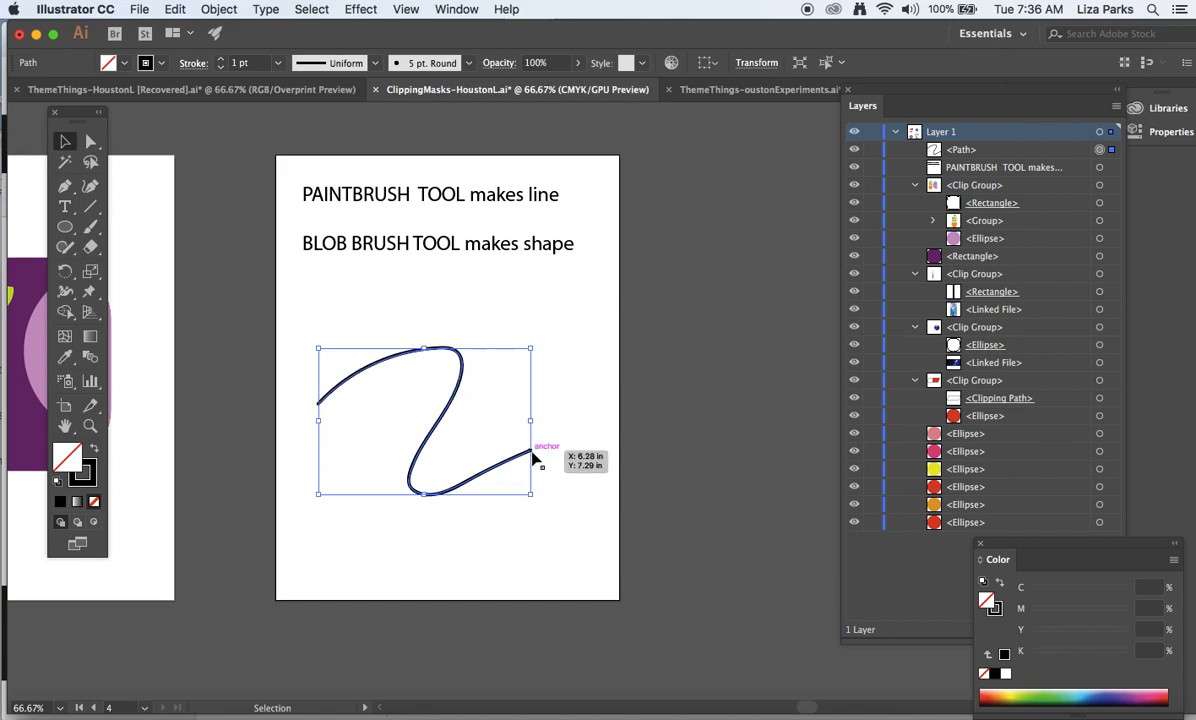
{"action": "mouse_move", "coordinate": [330, 405]}
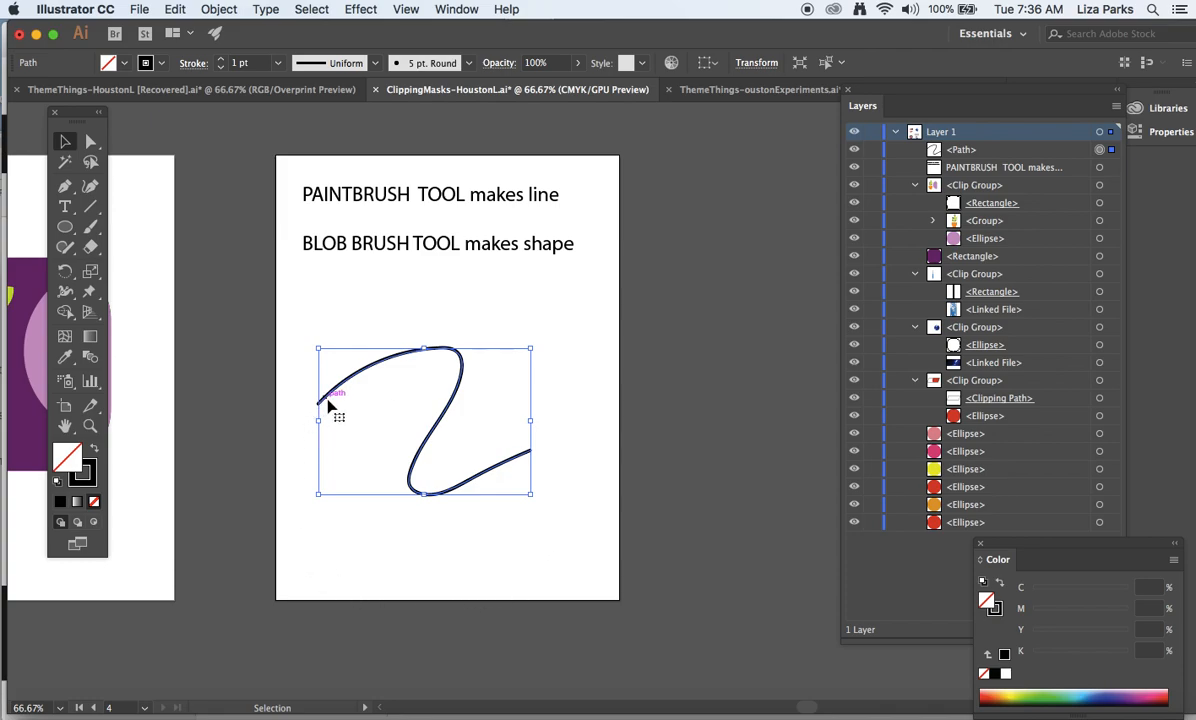
{"action": "mouse_move", "coordinate": [195, 398]}
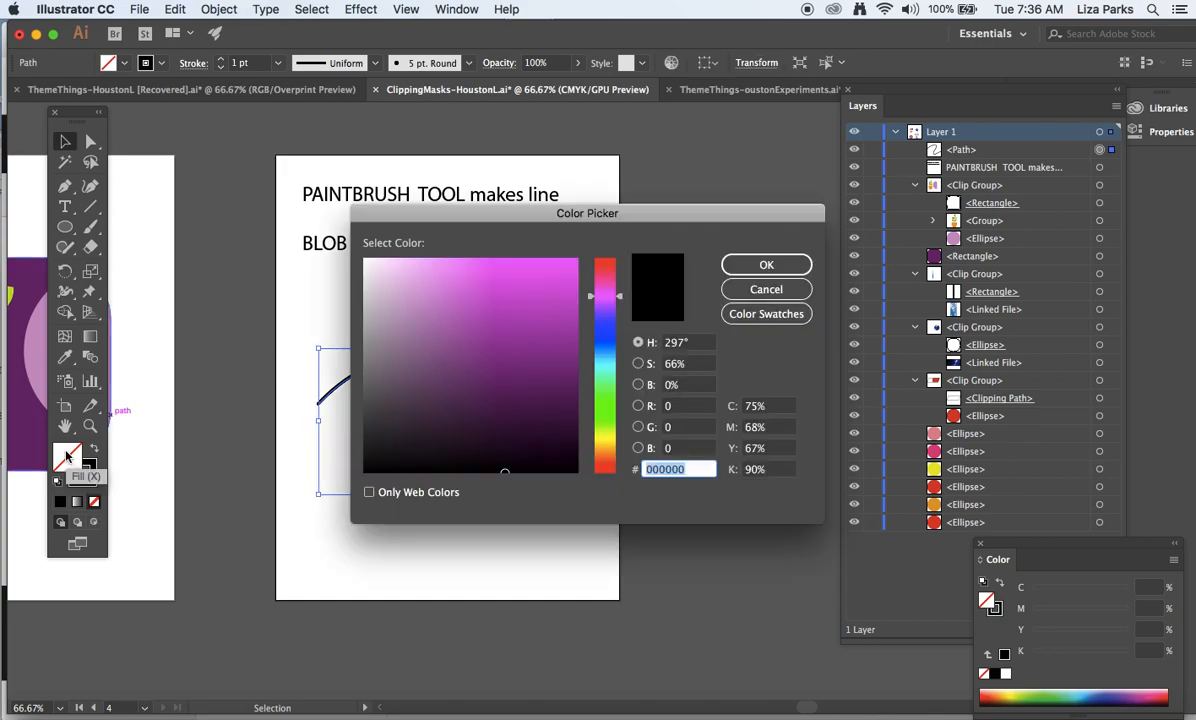
Give the curvy line a purple fill, then deselect and reselect it
{"action": "left_click", "coordinate": [766, 264]}
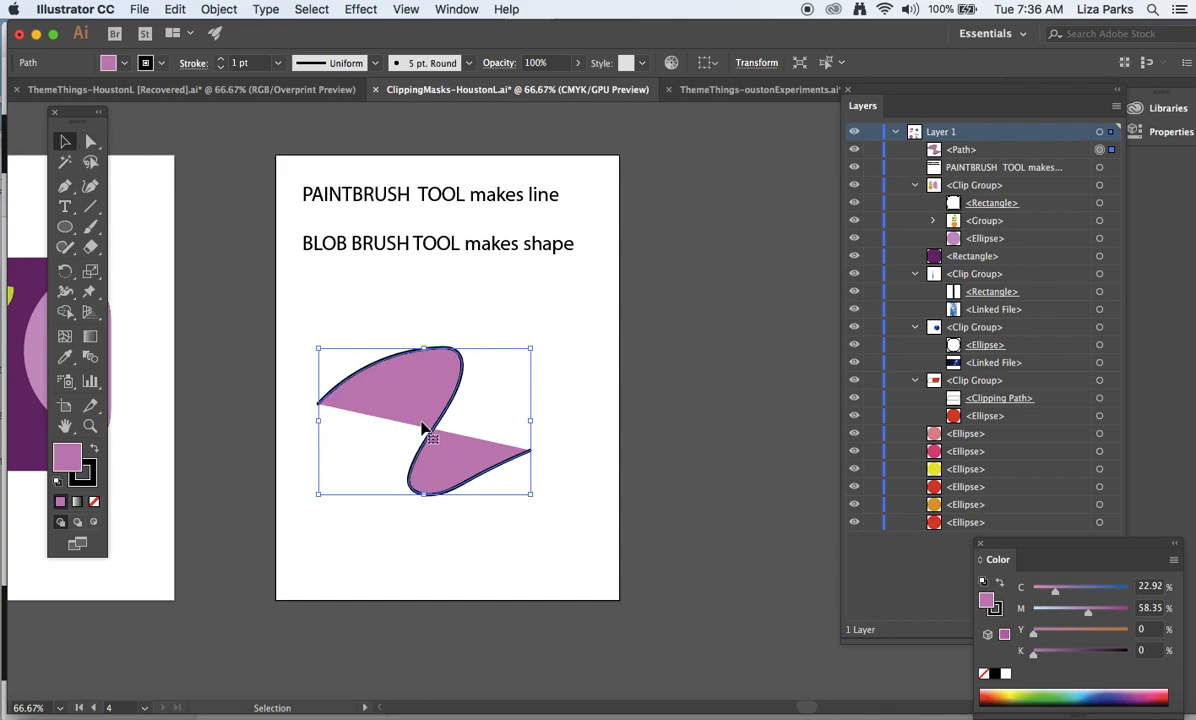
{"action": "left_click", "coordinate": [270, 318]}
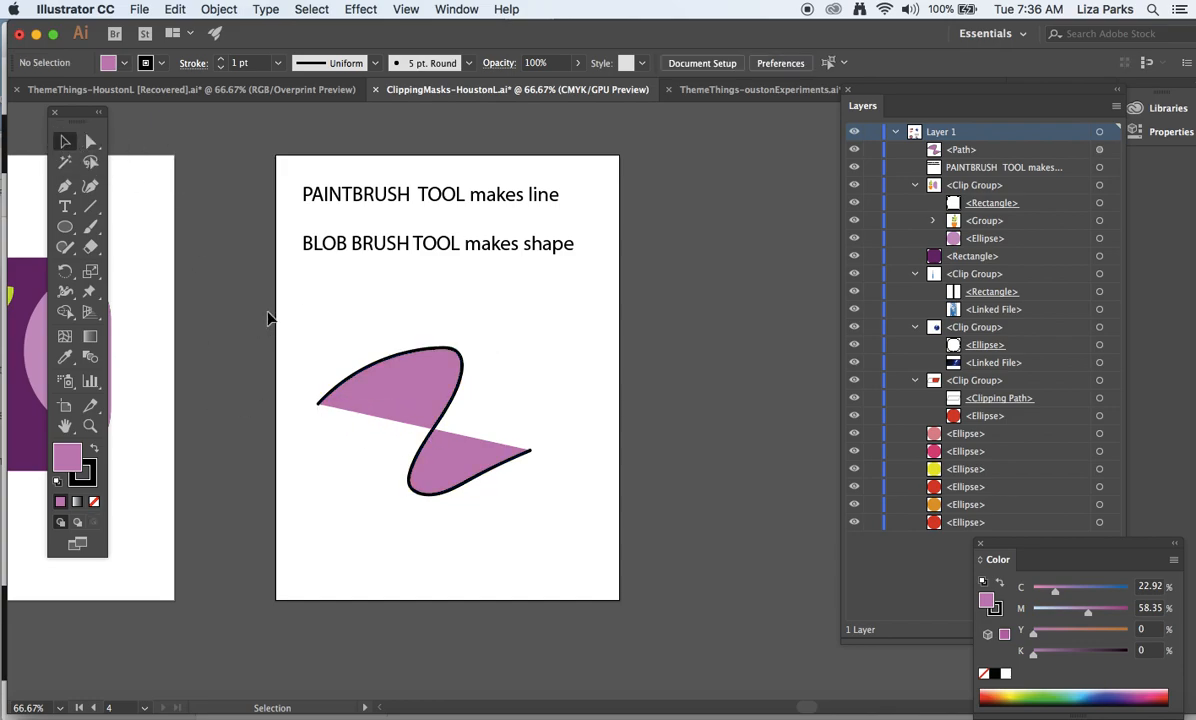
{"action": "left_click", "coordinate": [420, 420]}
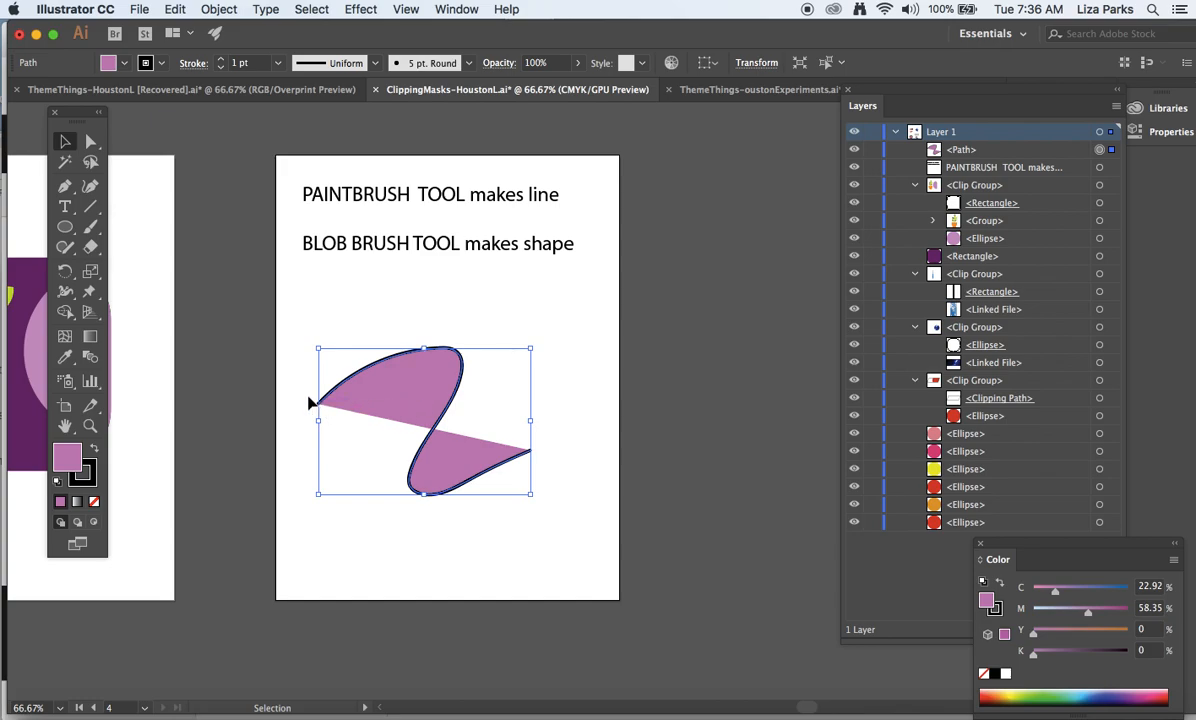
{"action": "mouse_move", "coordinate": [562, 368]}
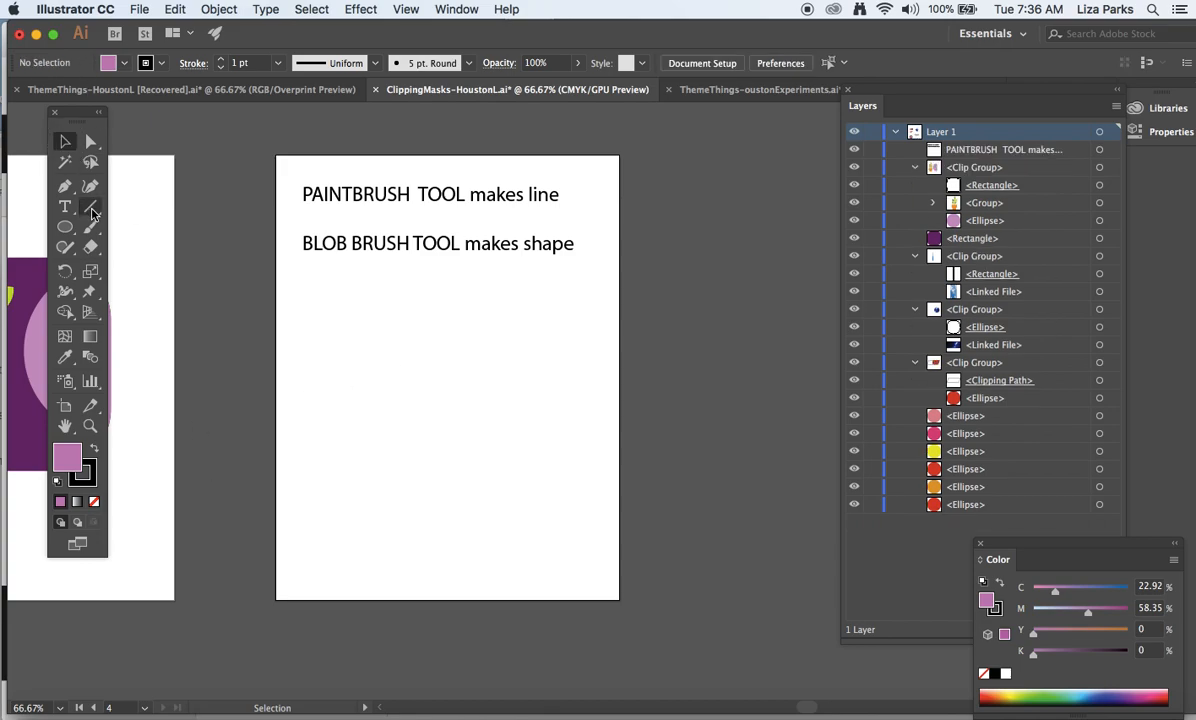
Paint a closed wavy flower-like outline in the artboard's middle with the Paintbrush
{"action": "left_click", "coordinate": [90, 206]}
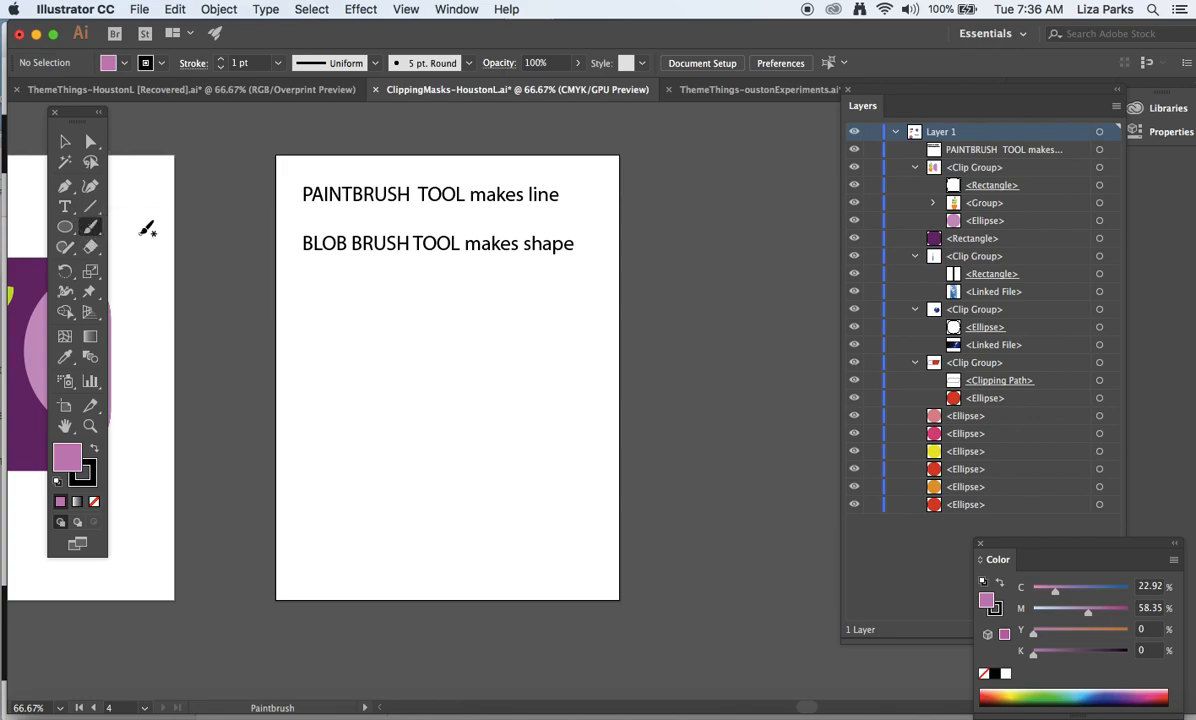
{"action": "mouse_move", "coordinate": [417, 300]}
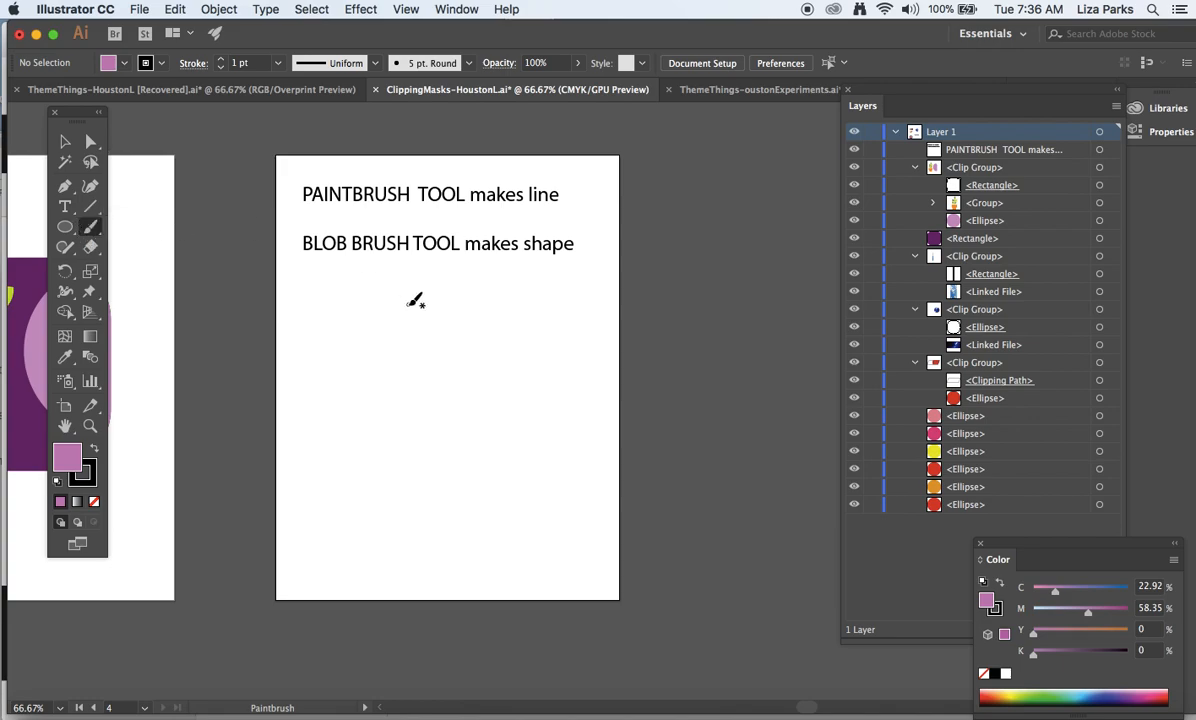
{"action": "mouse_move", "coordinate": [422, 311]}
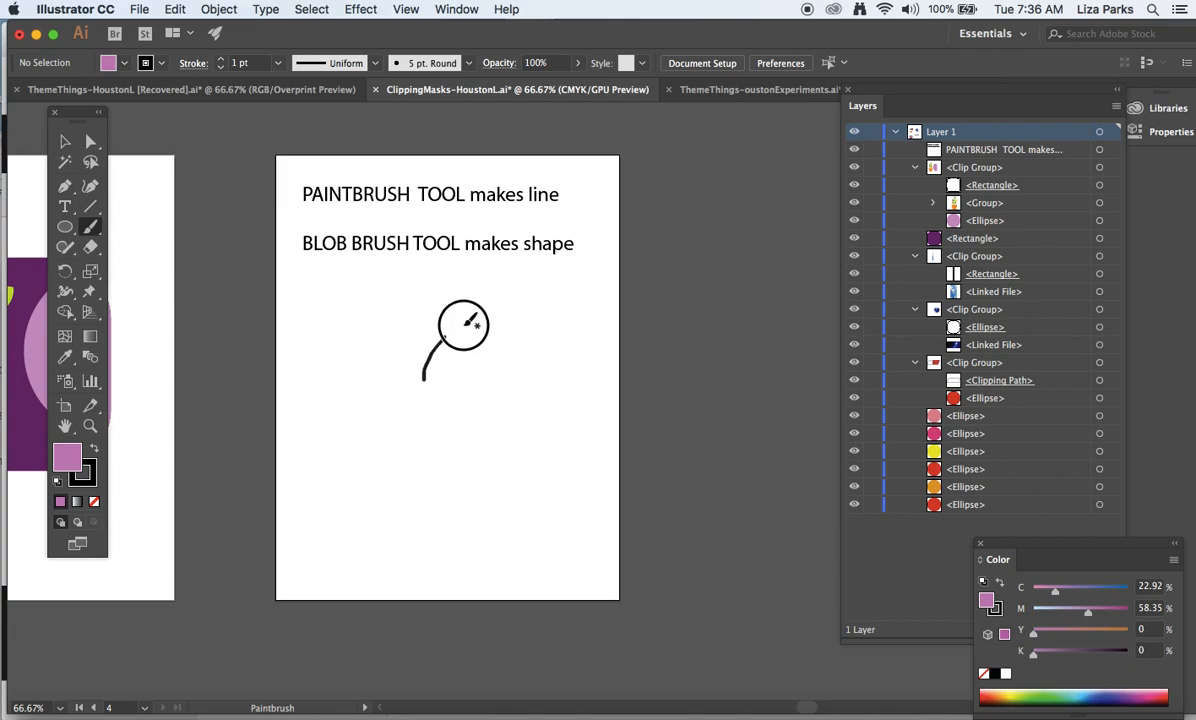
{"action": "left_click_drag", "start_coordinate": [463, 320], "coordinate": [348, 430]}
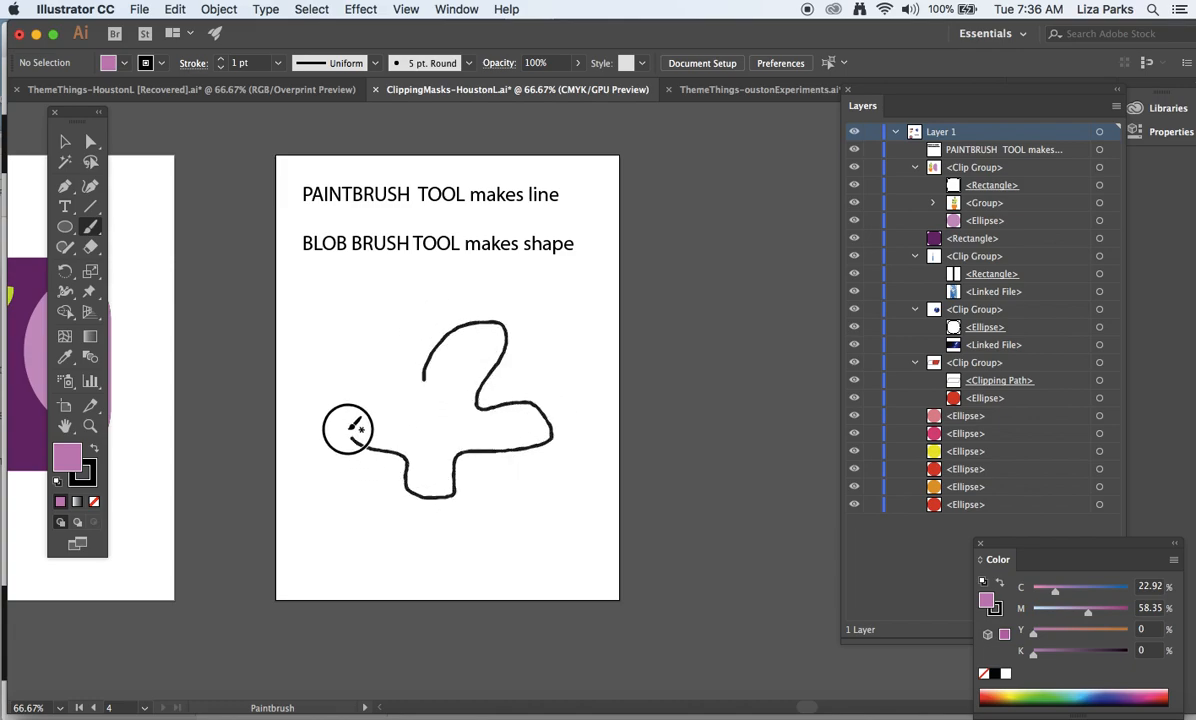
{"action": "left_click_drag", "start_coordinate": [348, 430], "coordinate": [420, 378]}
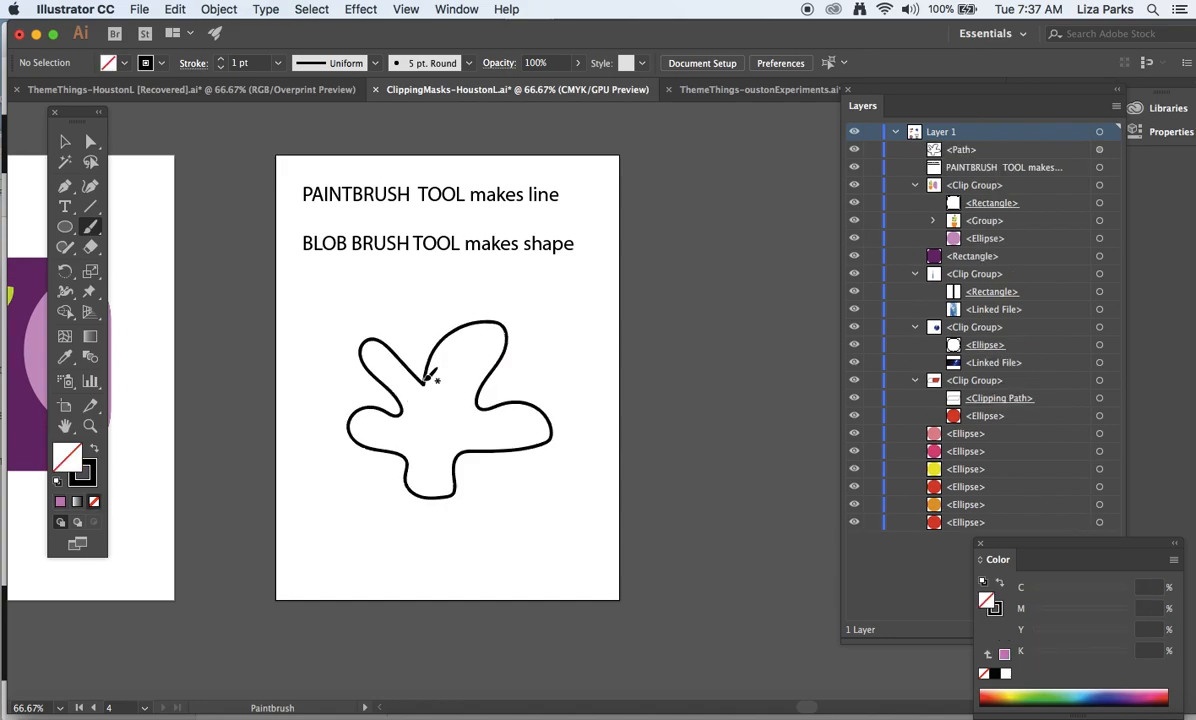
{"action": "left_click", "coordinate": [64, 141]}
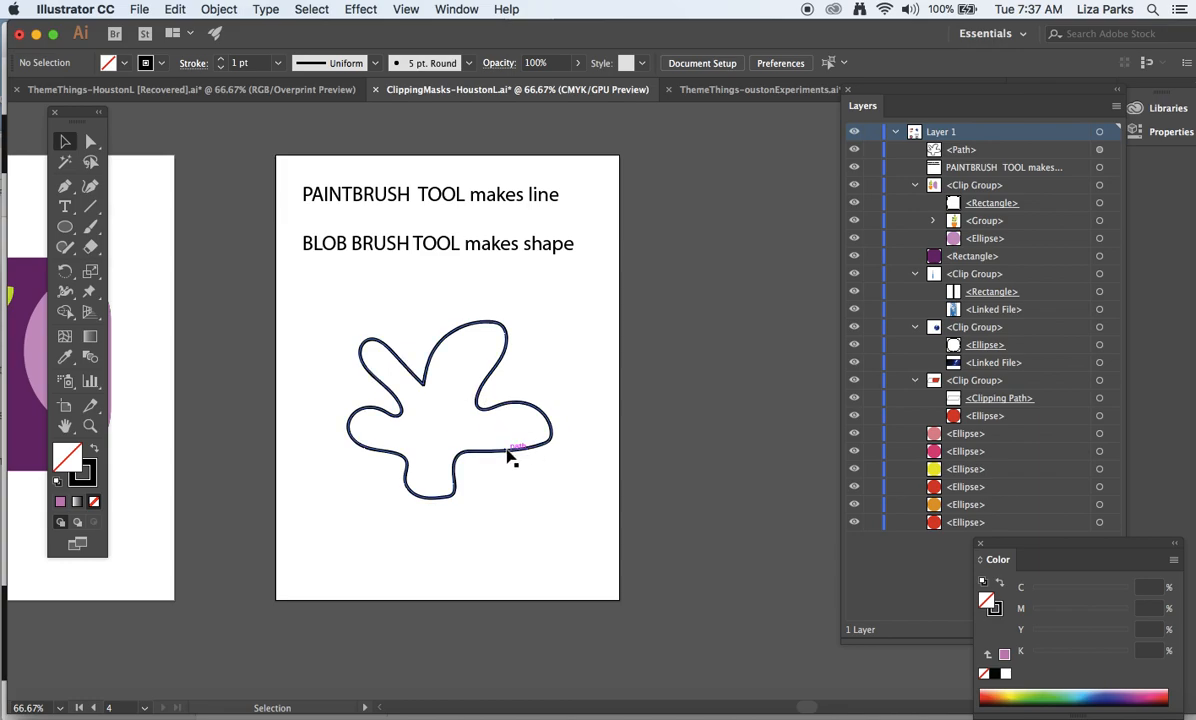
Fill the flower outline with purple and select the resulting splat shape
{"action": "left_click", "coordinate": [513, 448]}
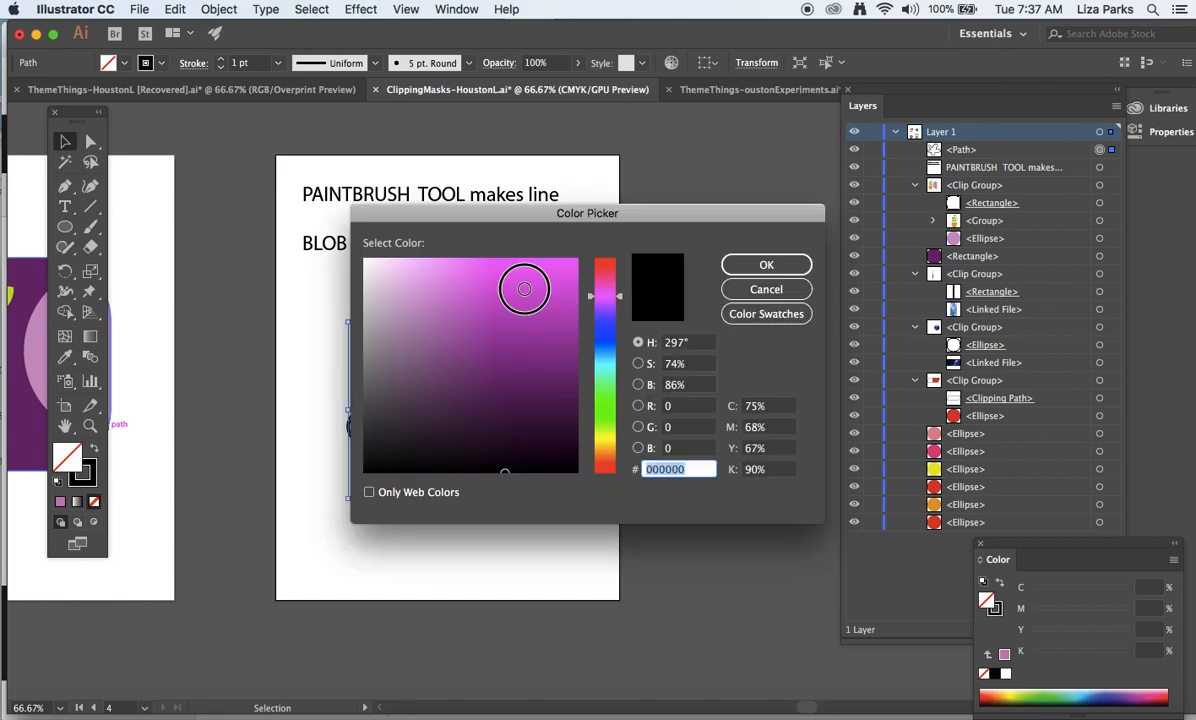
{"action": "left_click", "coordinate": [766, 264]}
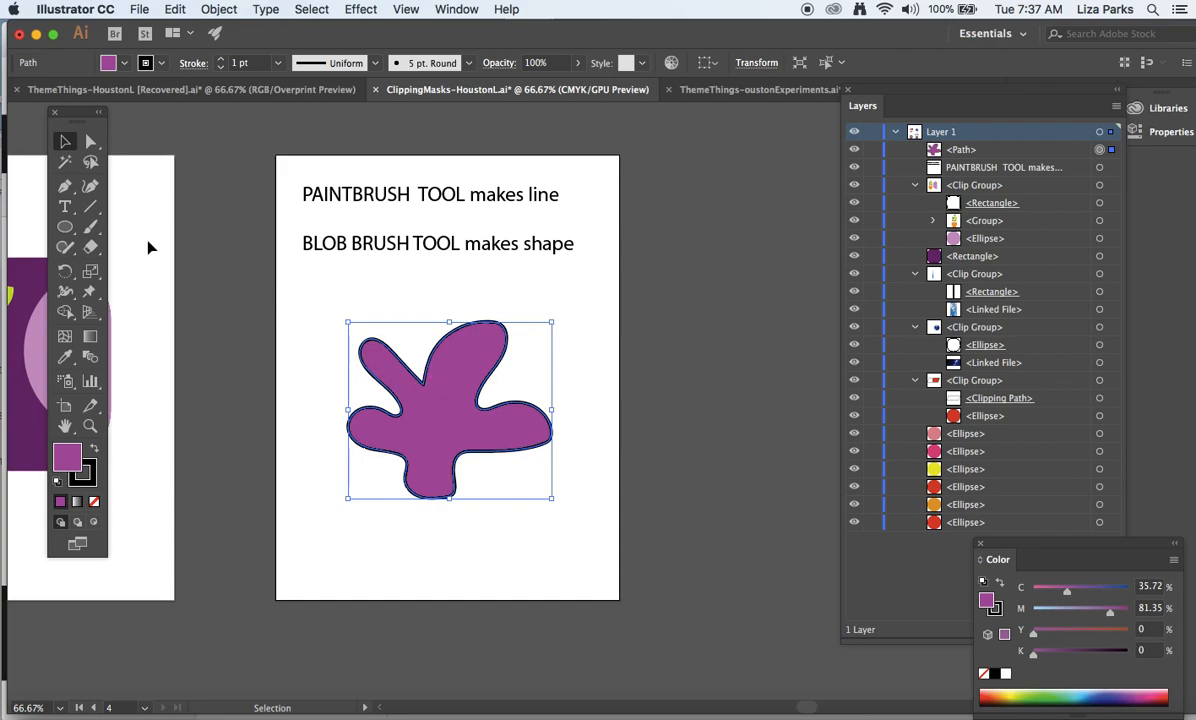
{"action": "mouse_move", "coordinate": [298, 313]}
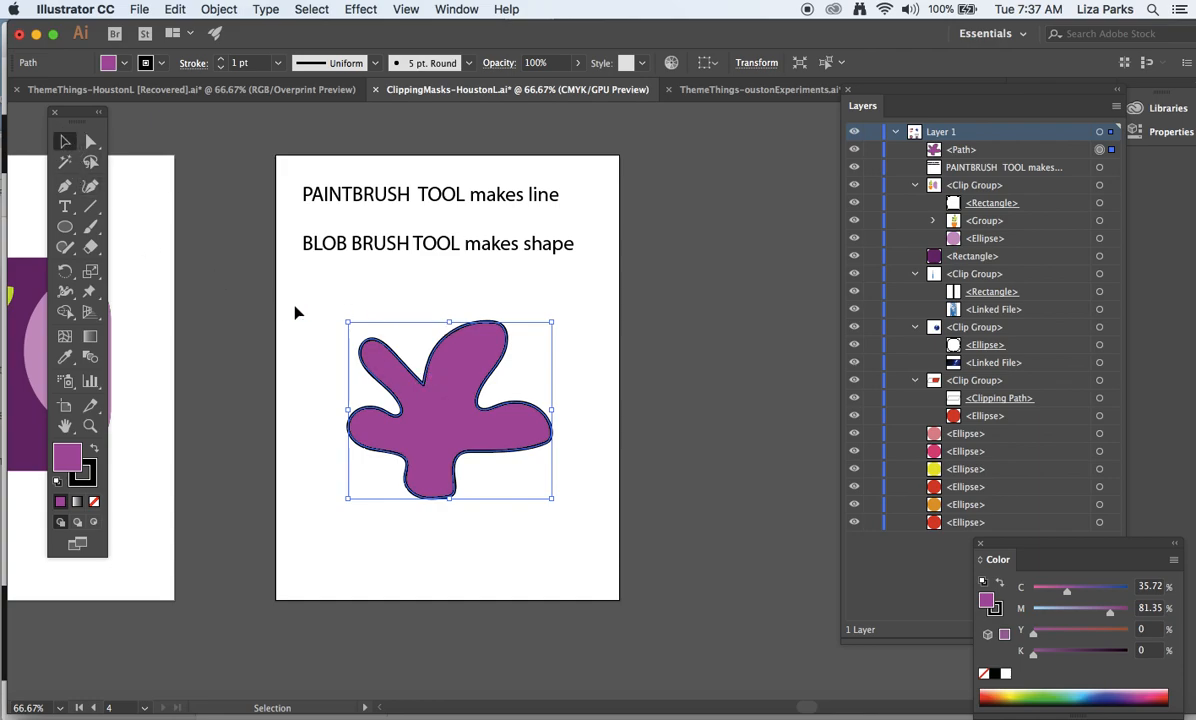
{"action": "left_click_drag", "start_coordinate": [449, 408], "coordinate": [600, 382]}
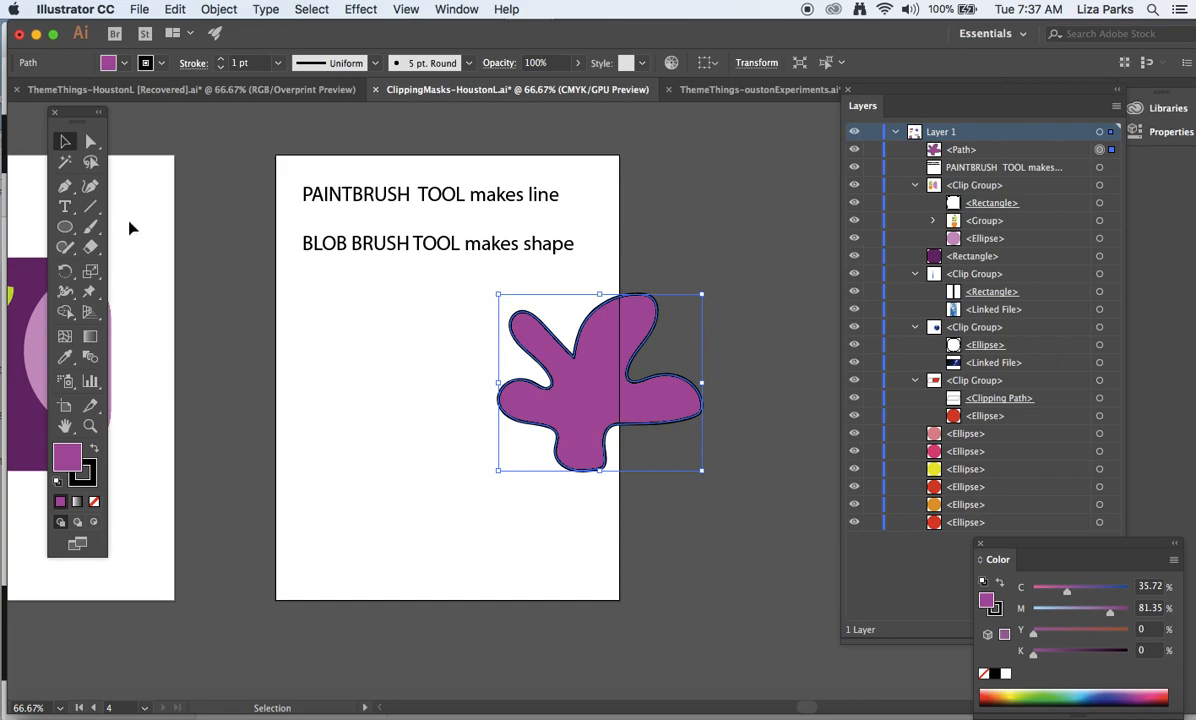
Set up the Blob Brush with a 10 pt stroke weight
{"action": "left_click", "coordinate": [89, 207]}
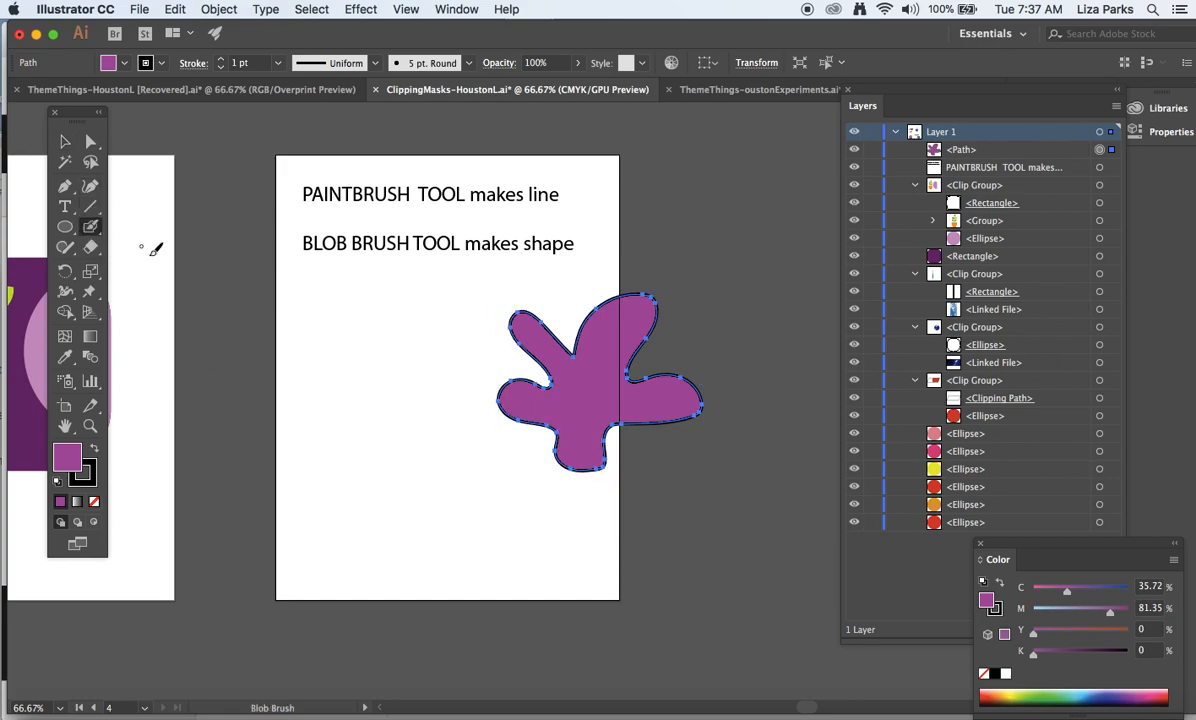
{"action": "mouse_move", "coordinate": [337, 357]}
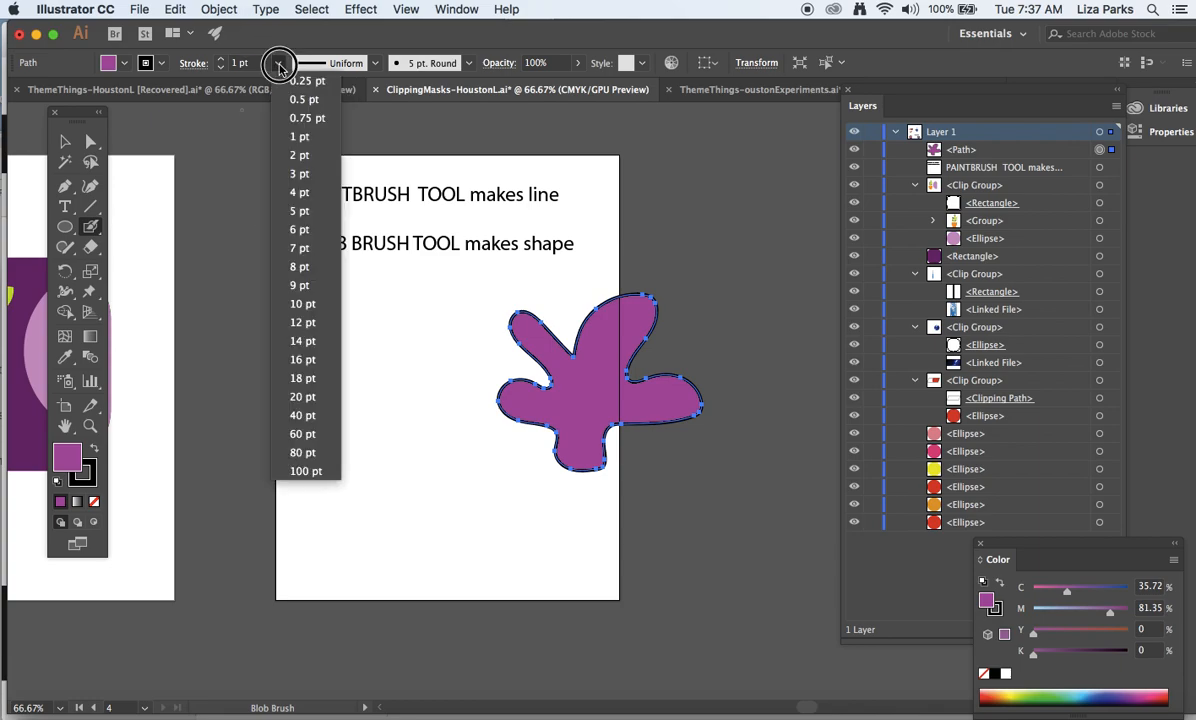
{"action": "left_click", "coordinate": [299, 285]}
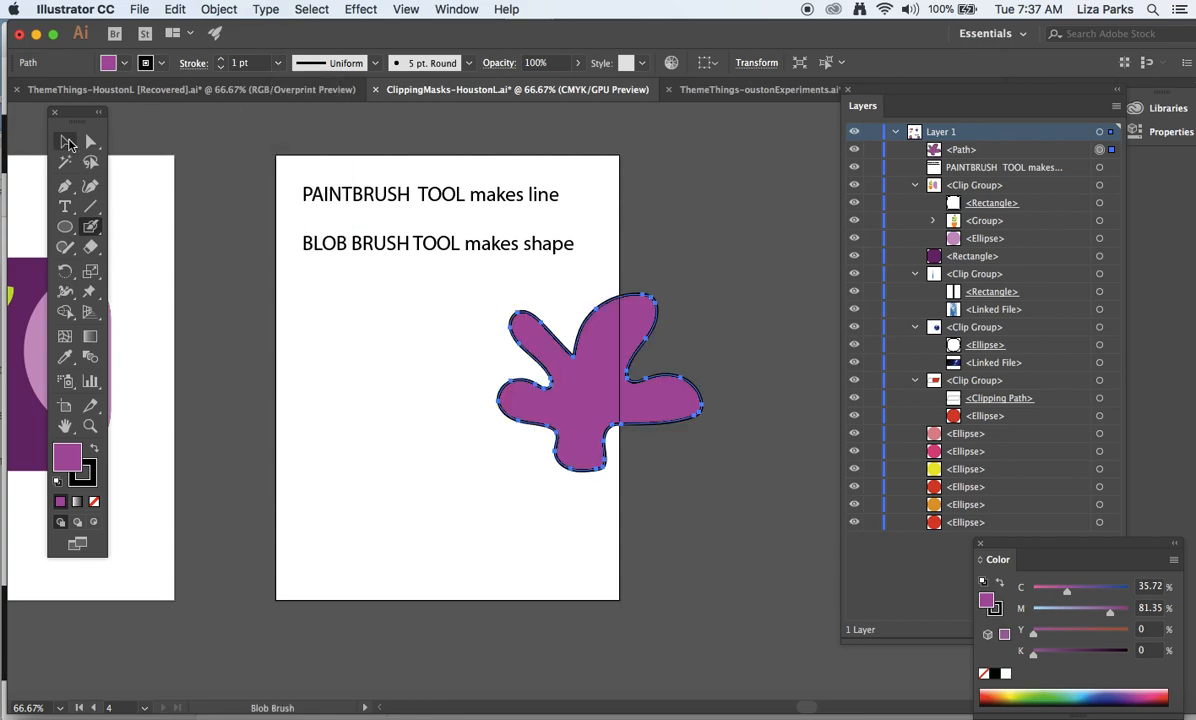
{"action": "left_click", "coordinate": [64, 141]}
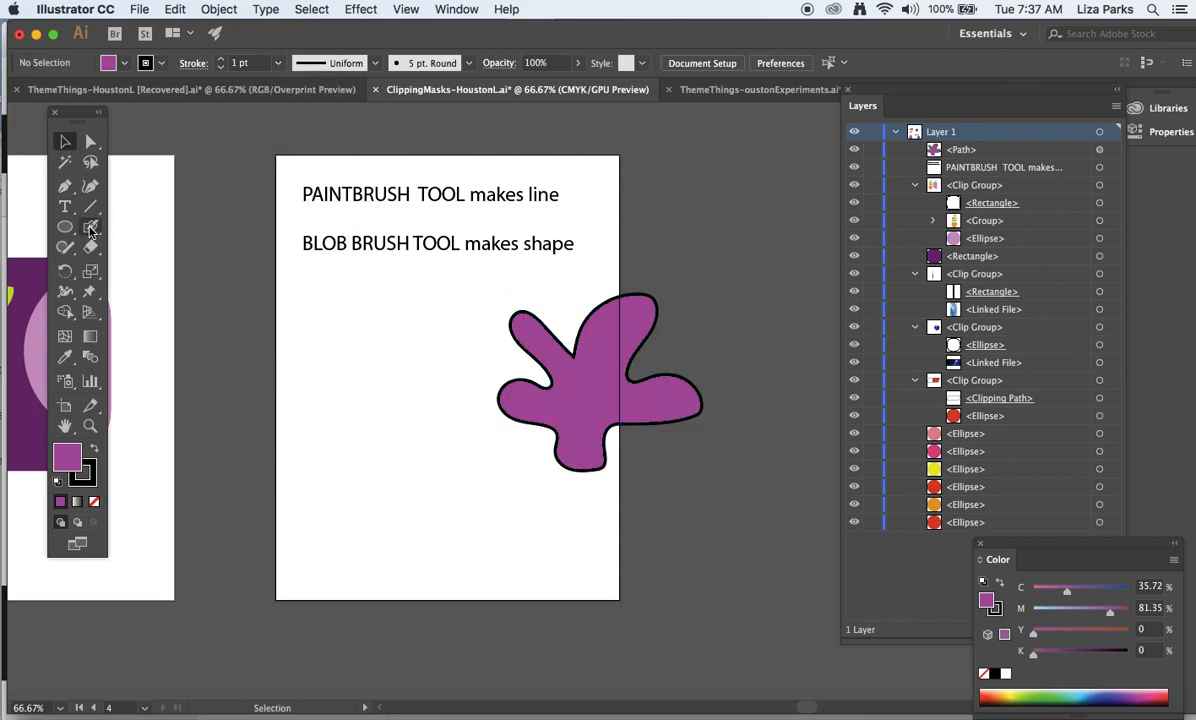
{"action": "left_click", "coordinate": [90, 227]}
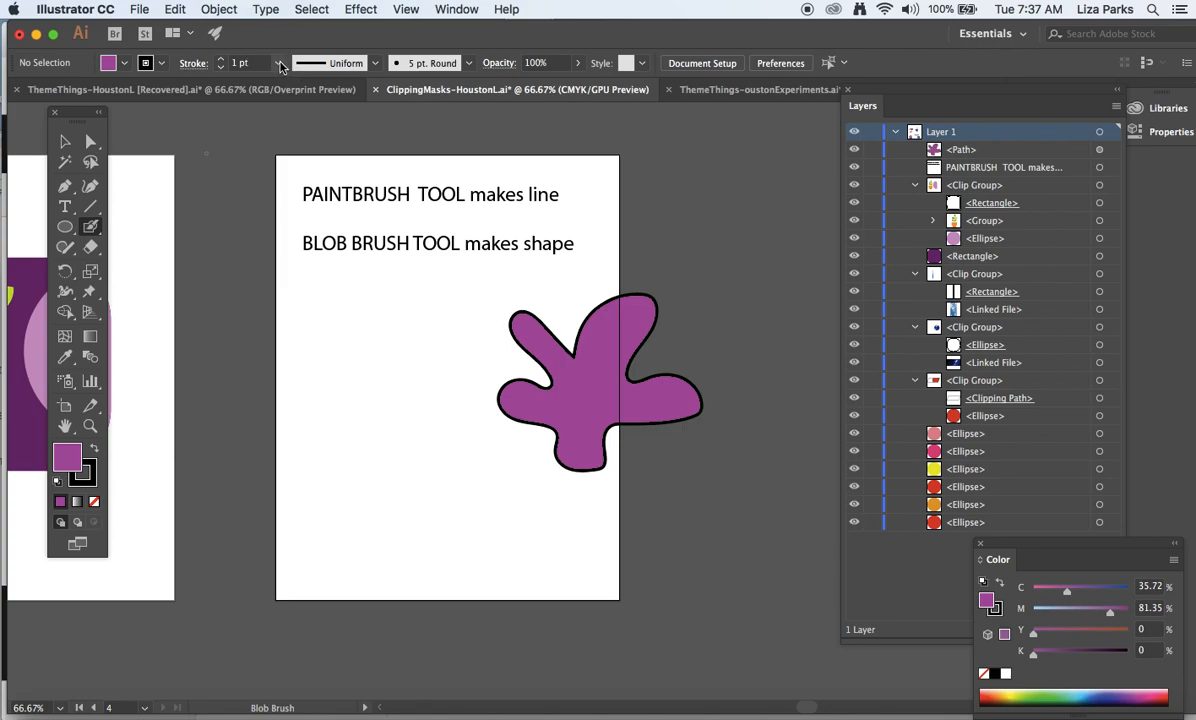
{"action": "mouse_move", "coordinate": [340, 447]}
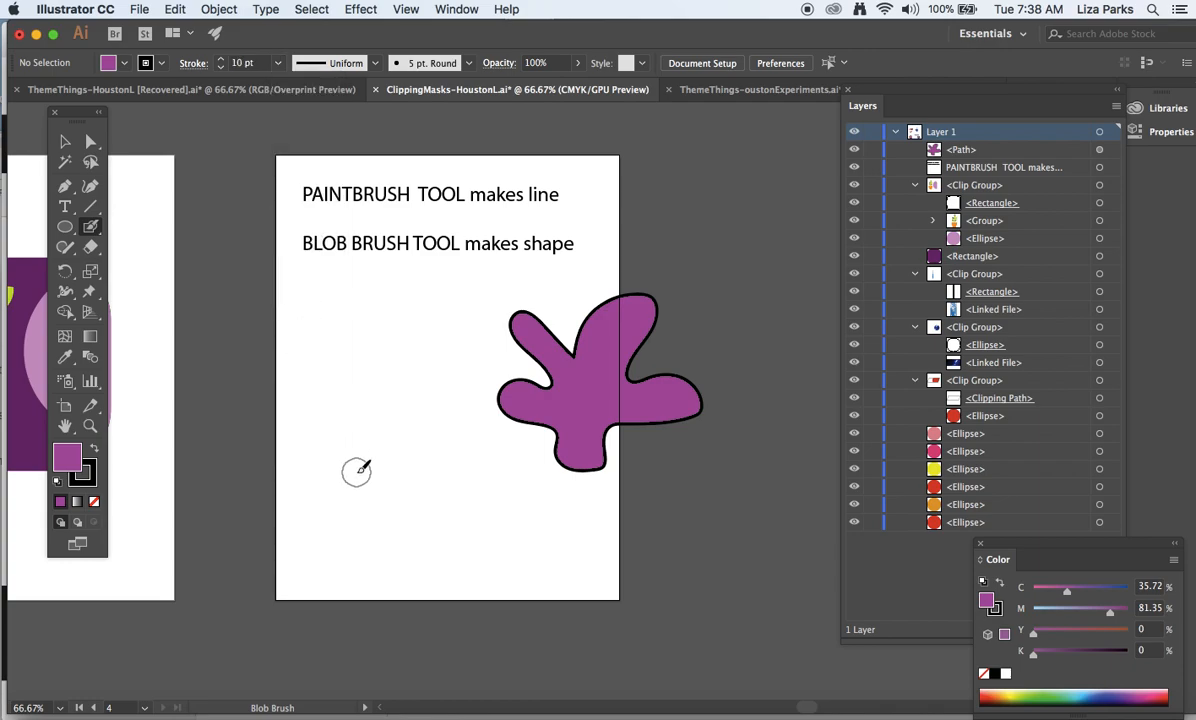
{"action": "mouse_move", "coordinate": [357, 437]}
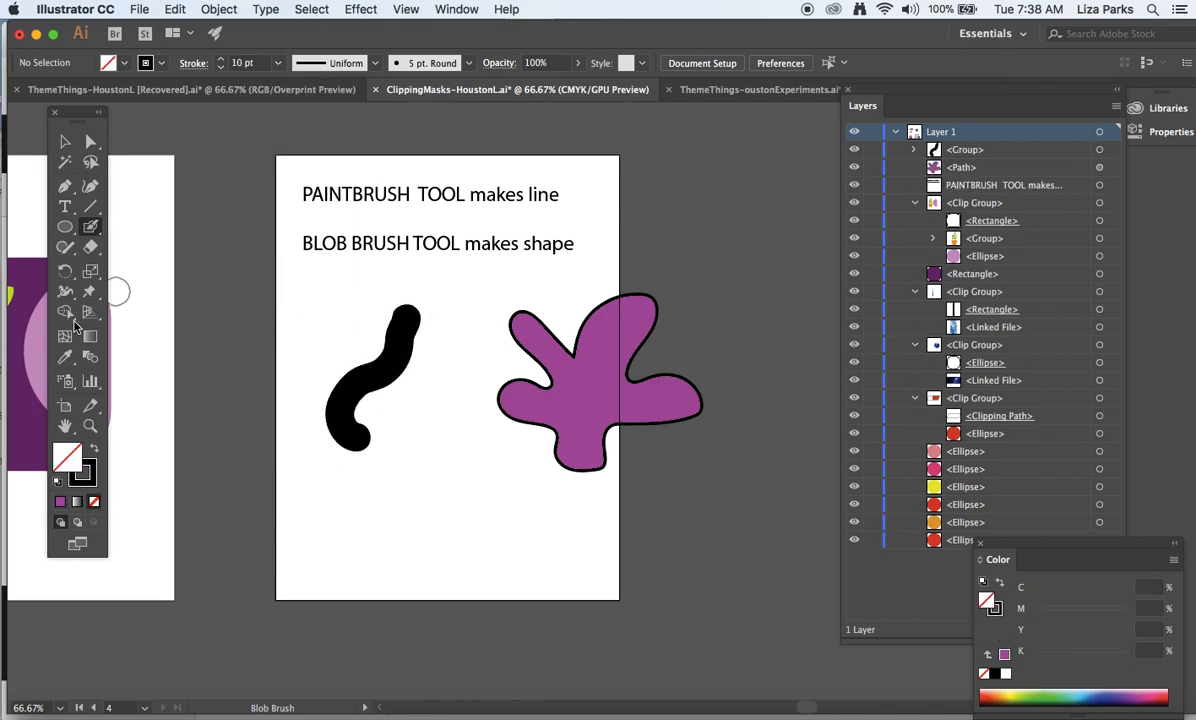
Give the black blob shape no fill and a 1 pt black stroke, then deselect
{"action": "left_click", "coordinate": [380, 385]}
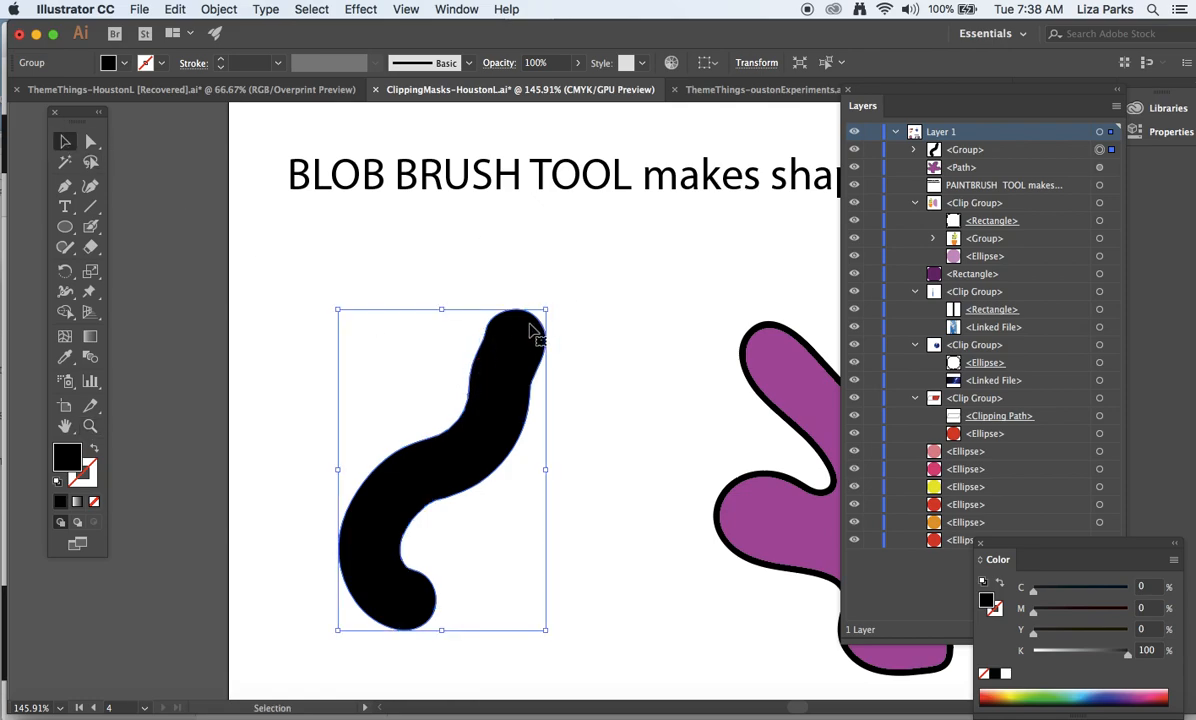
{"action": "mouse_move", "coordinate": [490, 400]}
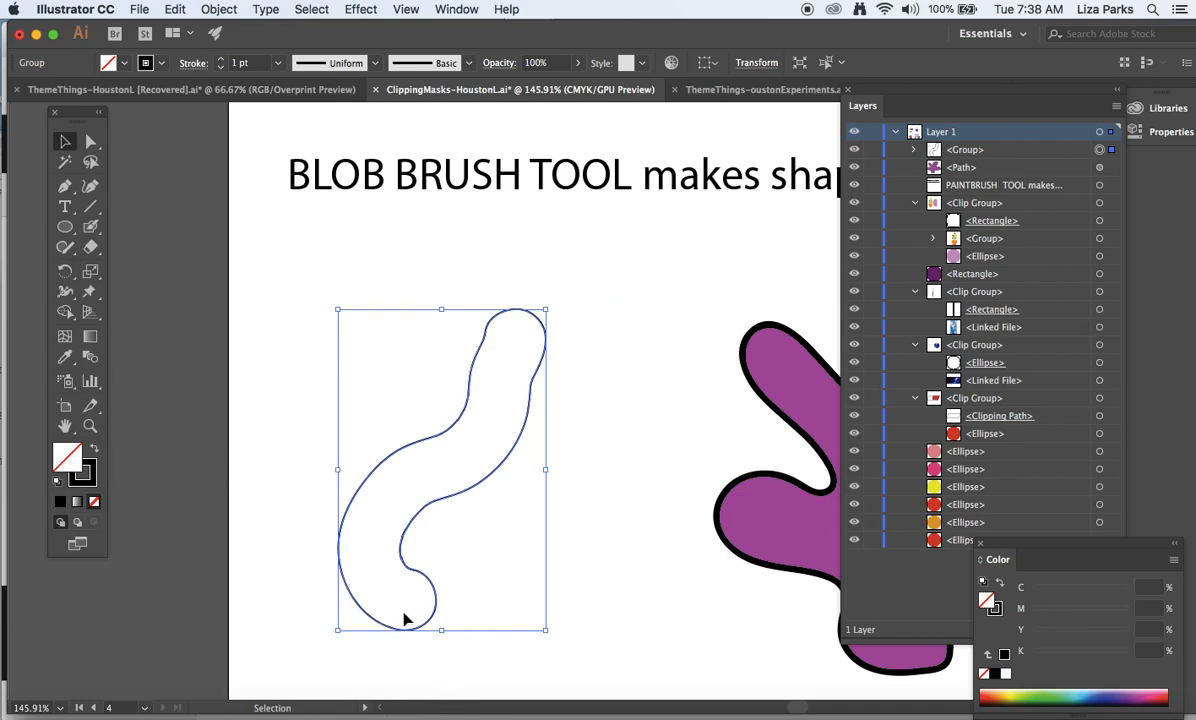
{"action": "mouse_move", "coordinate": [470, 383]}
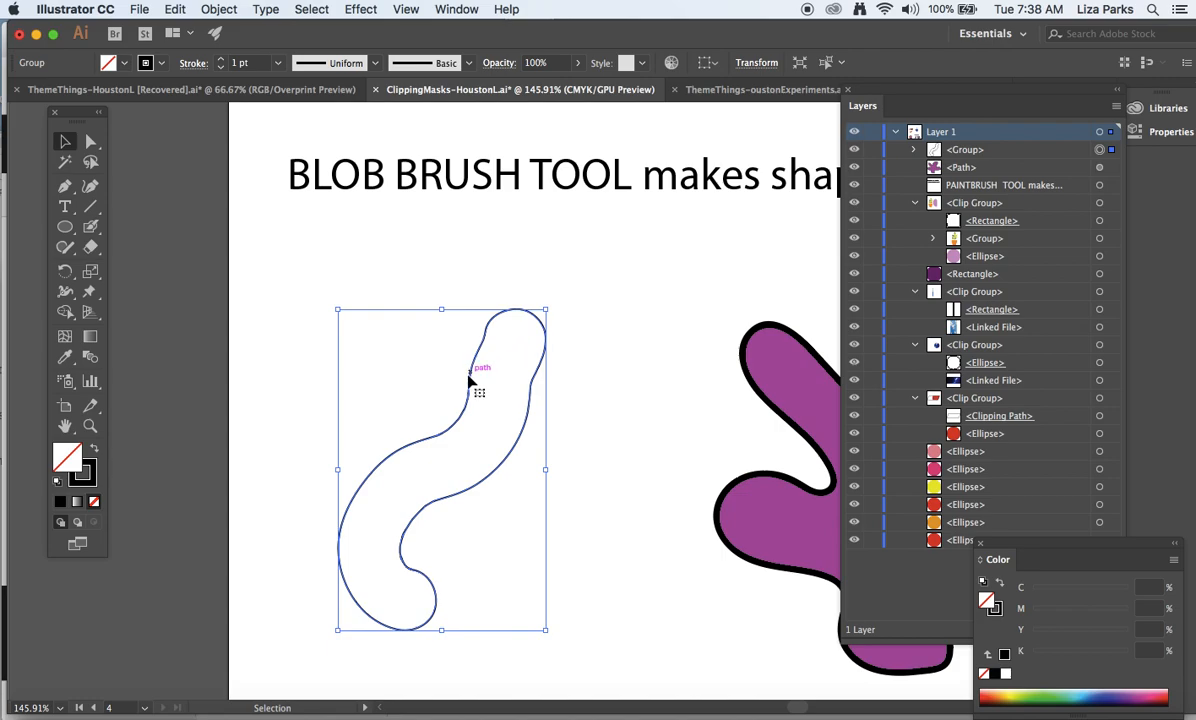
{"action": "mouse_move", "coordinate": [460, 587]}
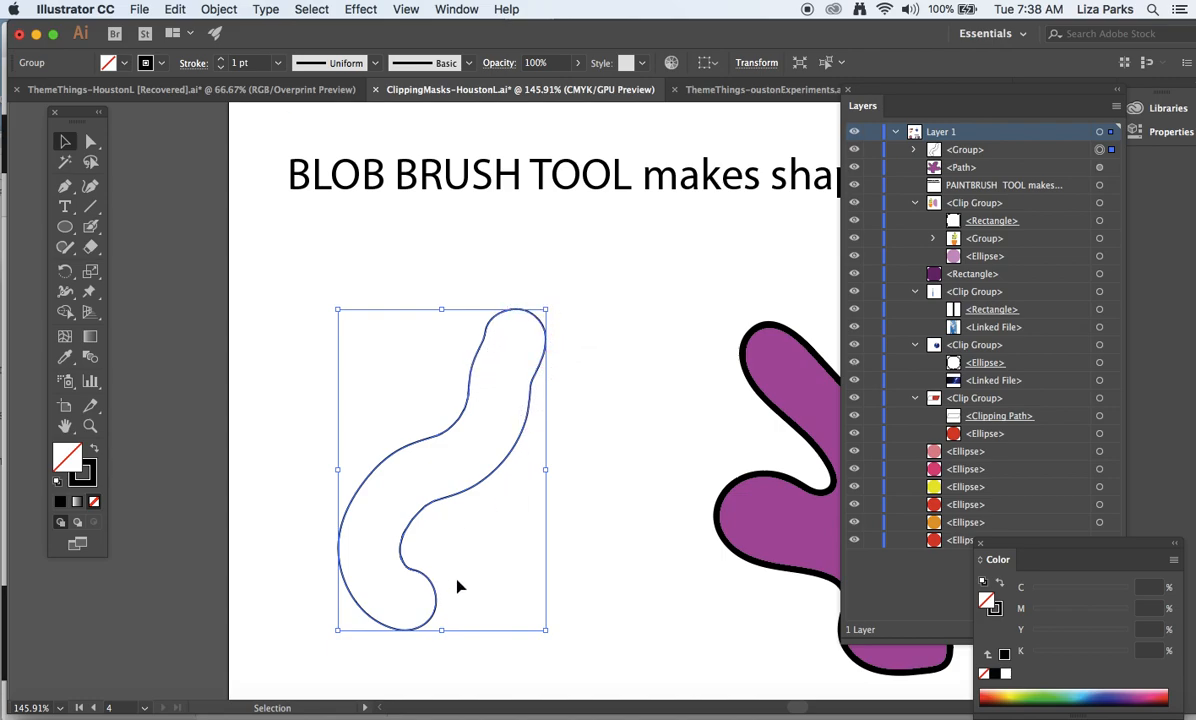
{"action": "mouse_move", "coordinate": [421, 604]}
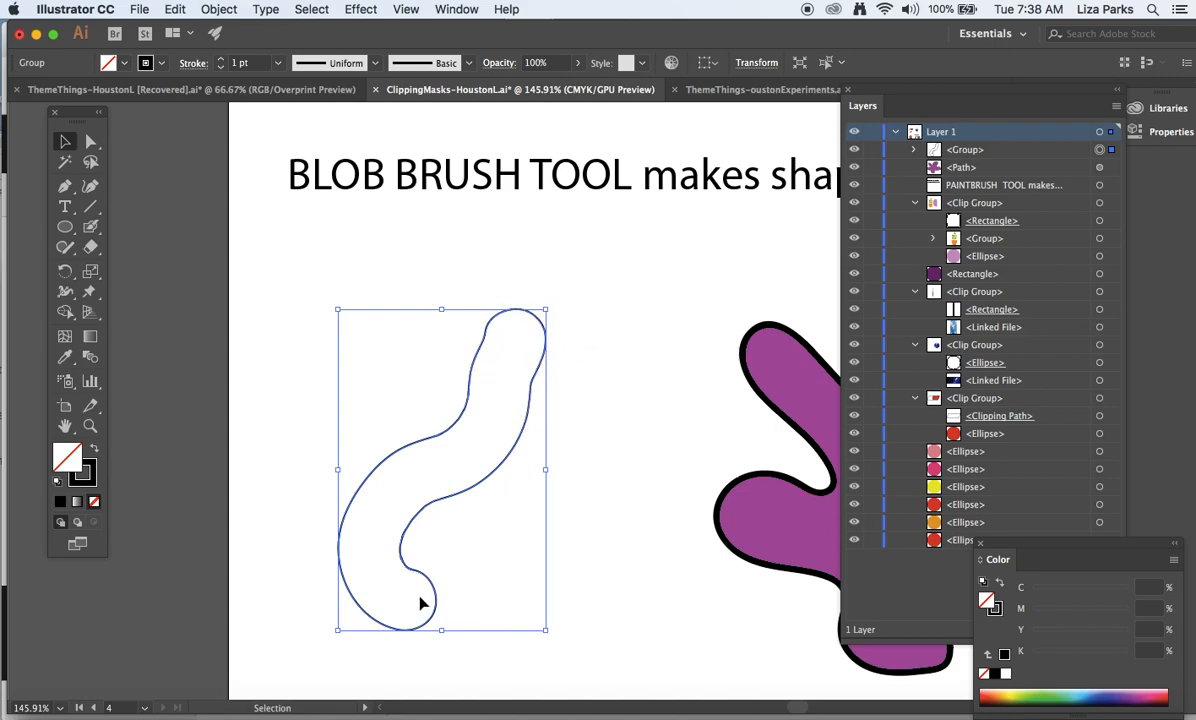
{"action": "left_click", "coordinate": [343, 290]}
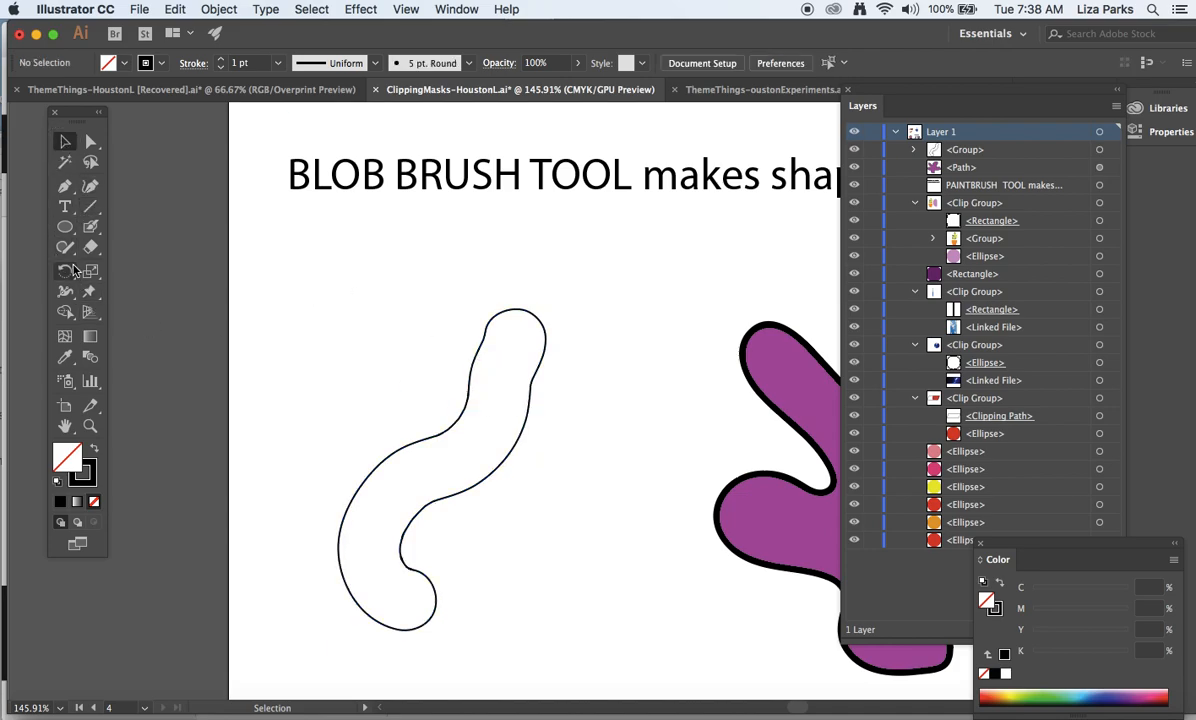
Paint a thick curved Paintbrush line beside the outline and select it to show its path
{"action": "left_click", "coordinate": [90, 225]}
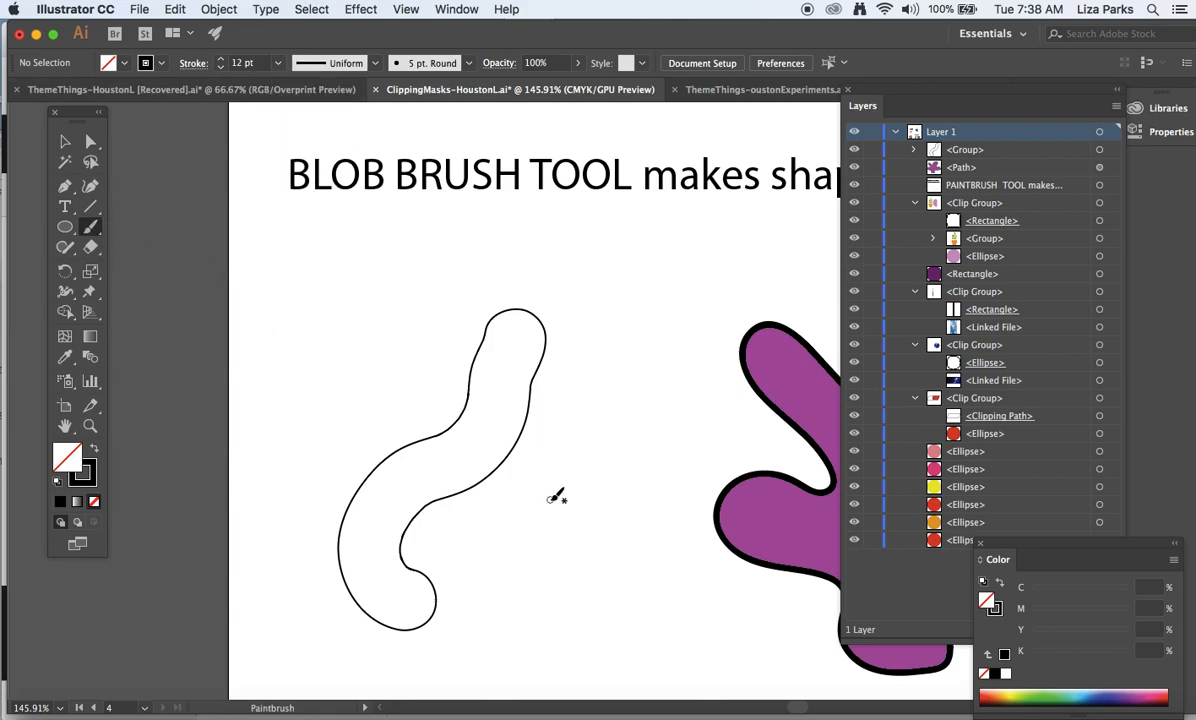
{"action": "left_click", "coordinate": [279, 63]}
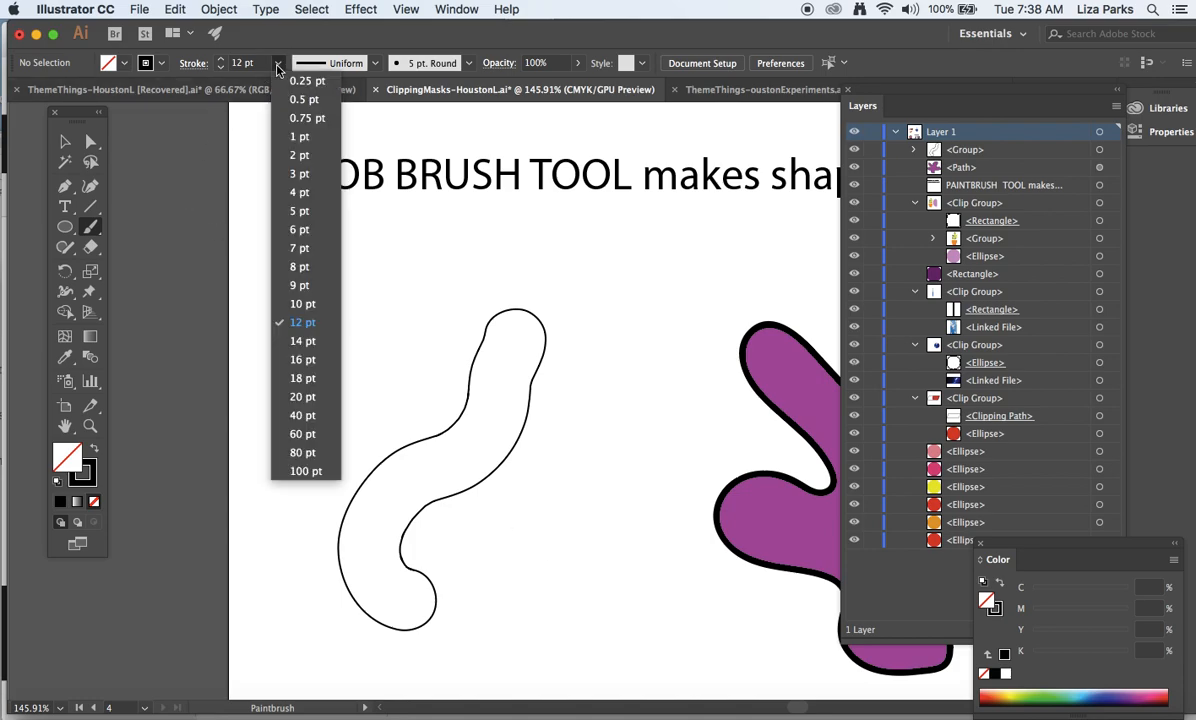
{"action": "left_click", "coordinate": [302, 414]}
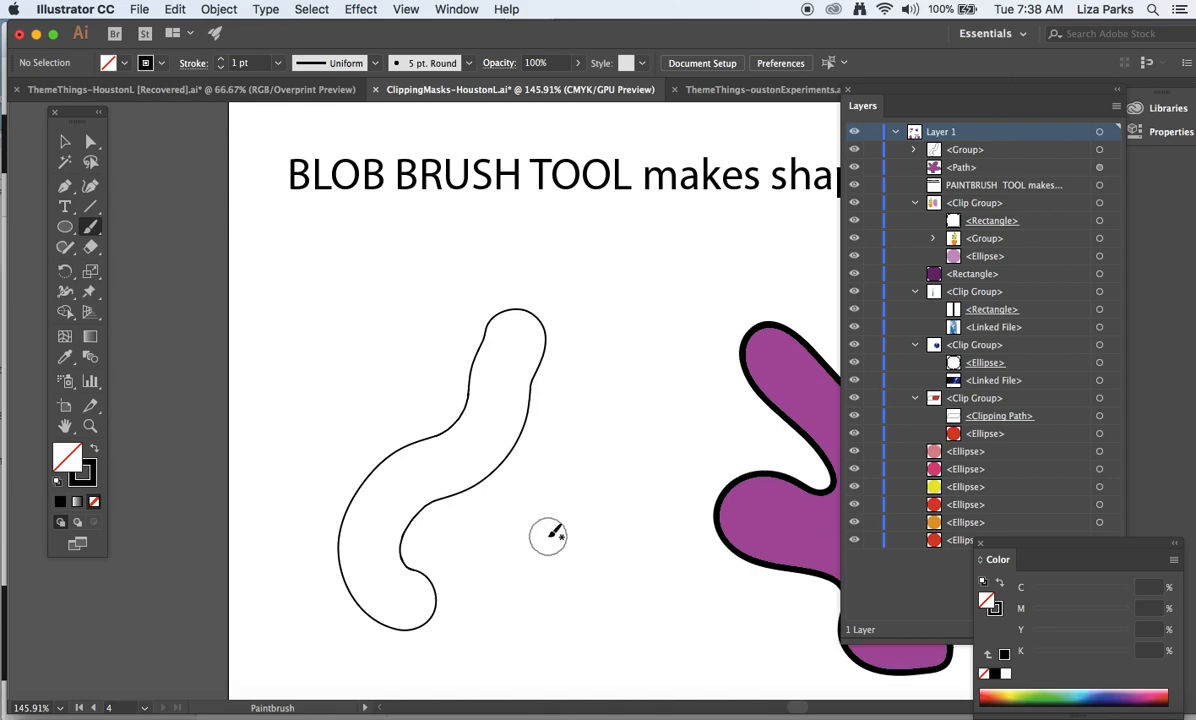
{"action": "mouse_move", "coordinate": [555, 613]}
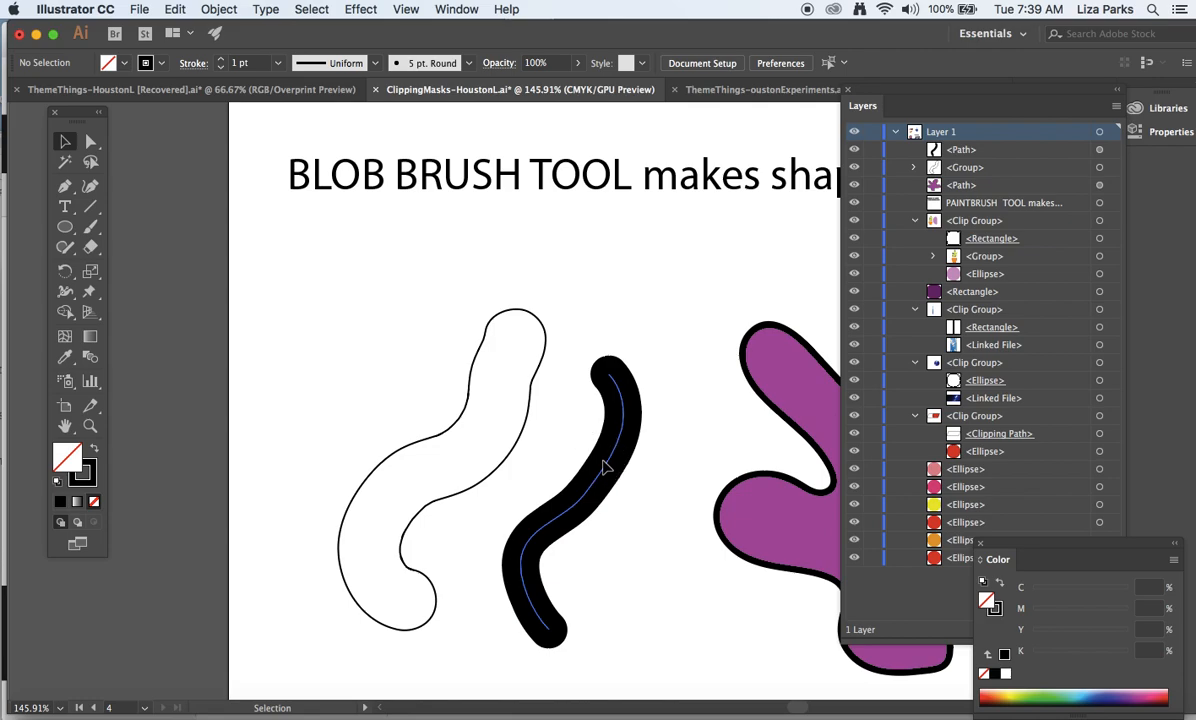
{"action": "left_click", "coordinate": [607, 465]}
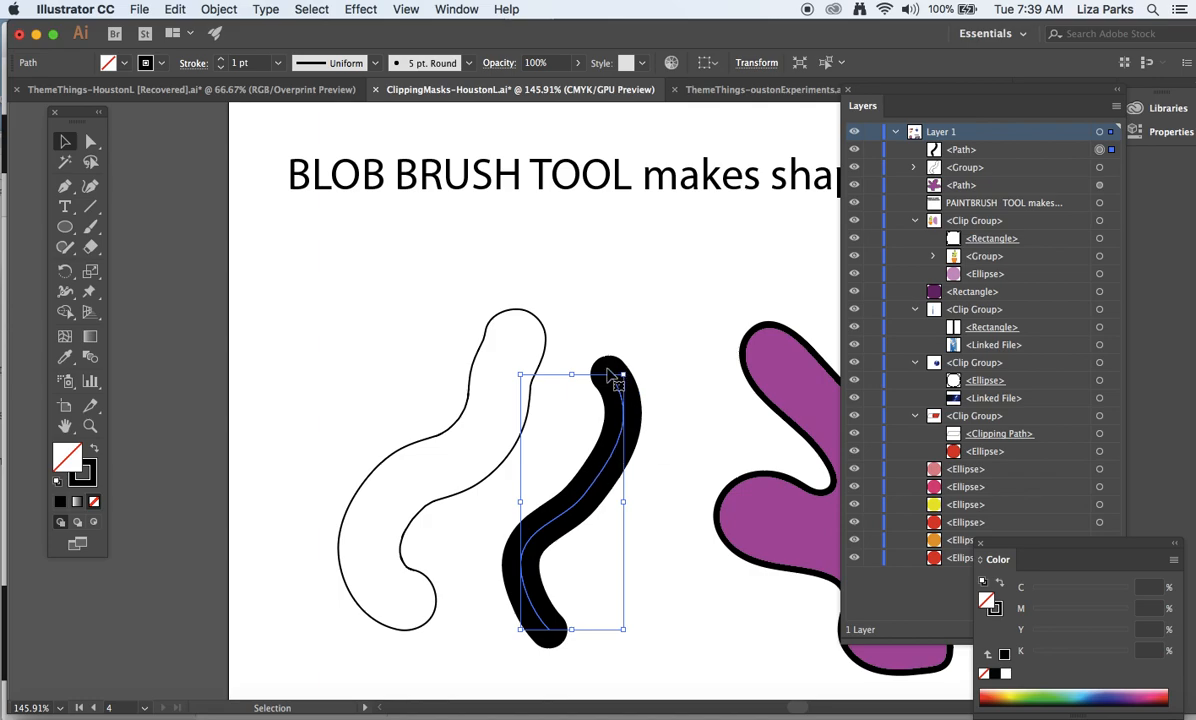
{"action": "mouse_move", "coordinate": [645, 398]}
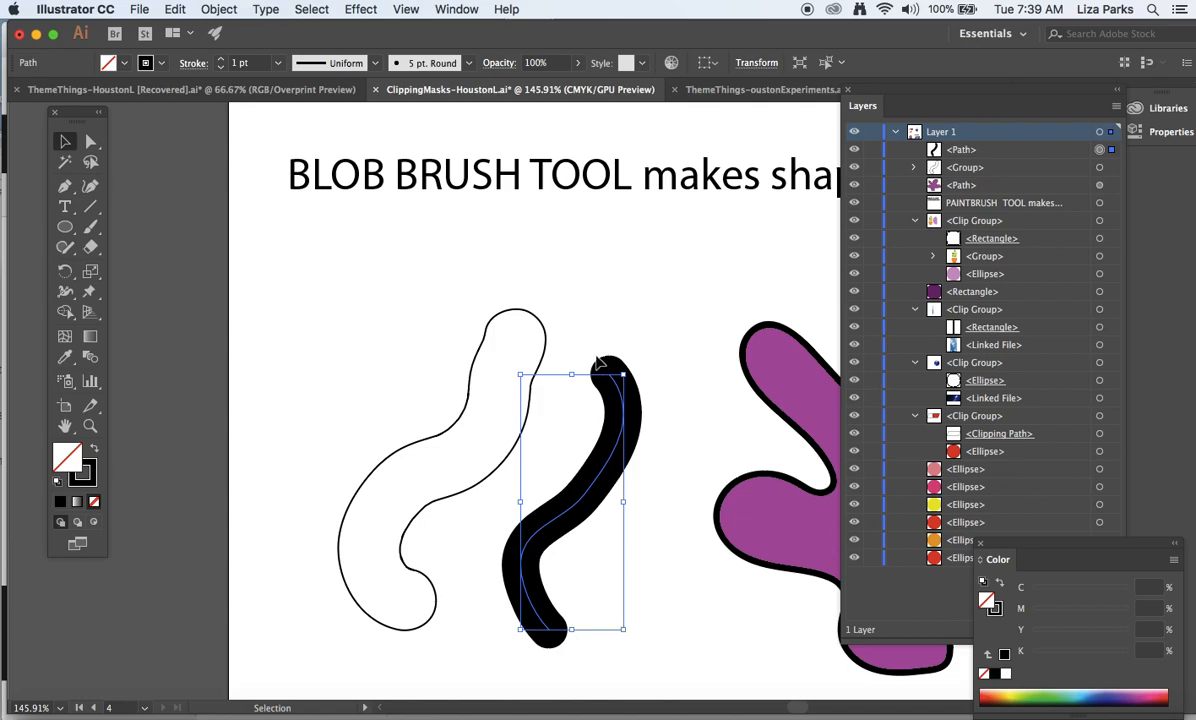
{"action": "mouse_move", "coordinate": [591, 656]}
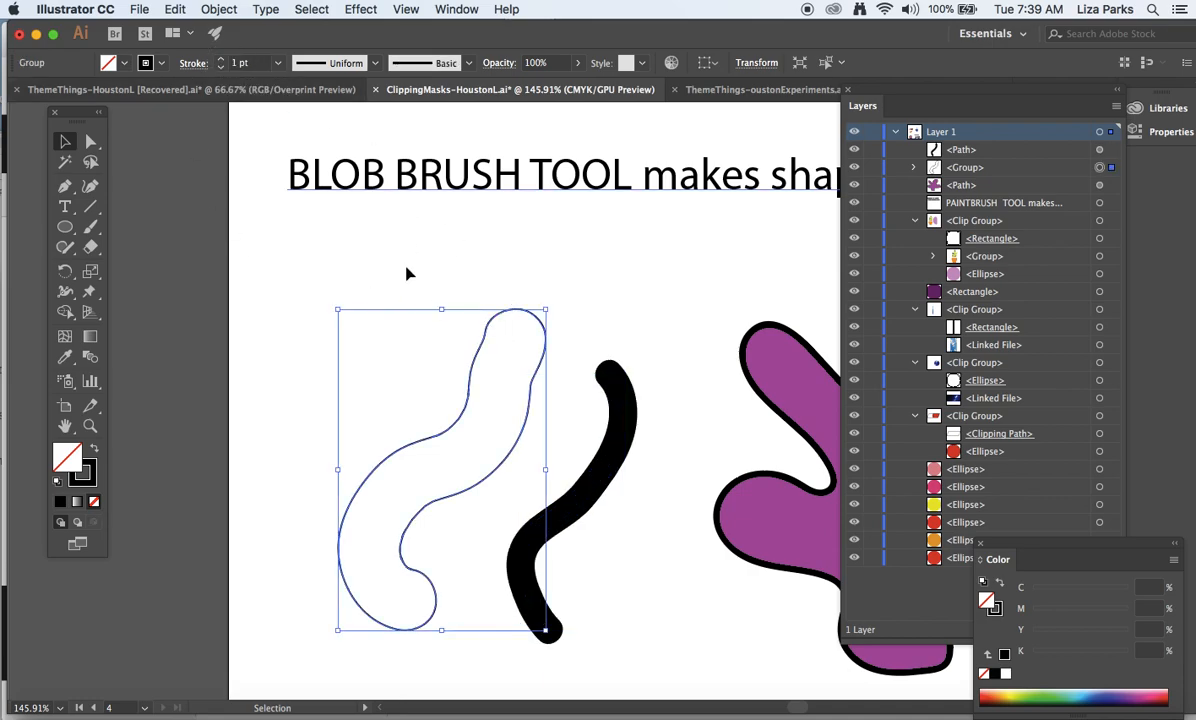
{"action": "mouse_move", "coordinate": [113, 420]}
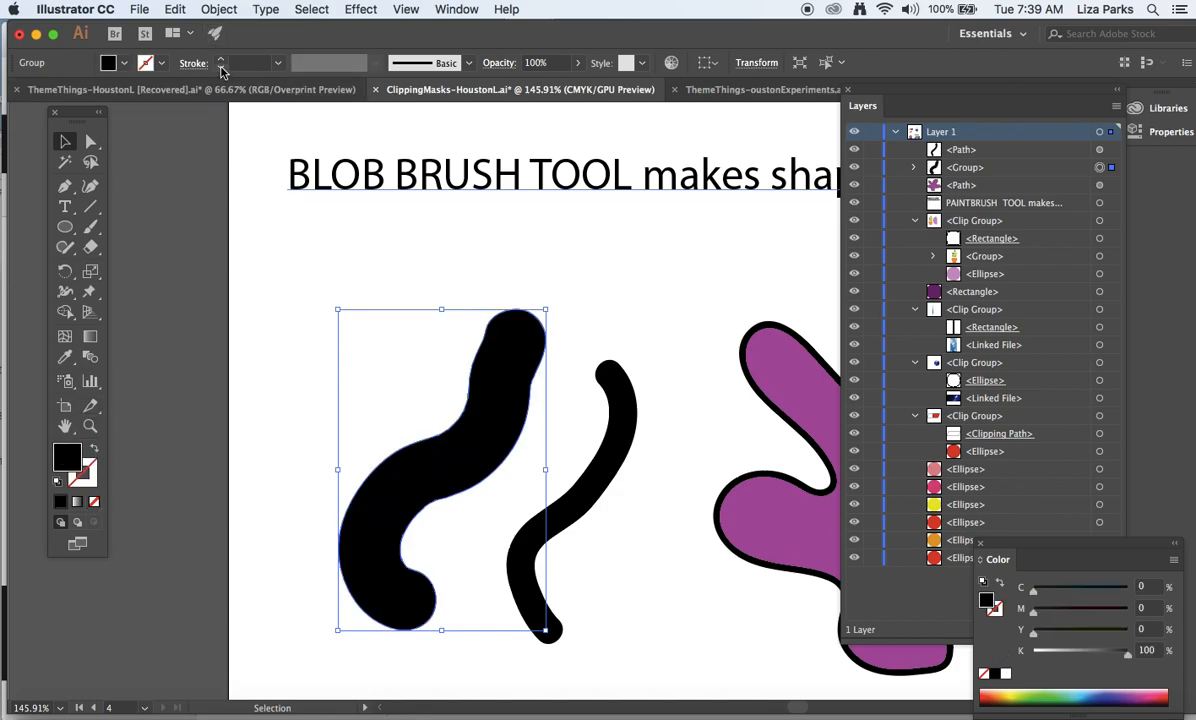
Refill the blob-brush shape black with a 0.25 pt black stroke
{"action": "left_click", "coordinate": [221, 63]}
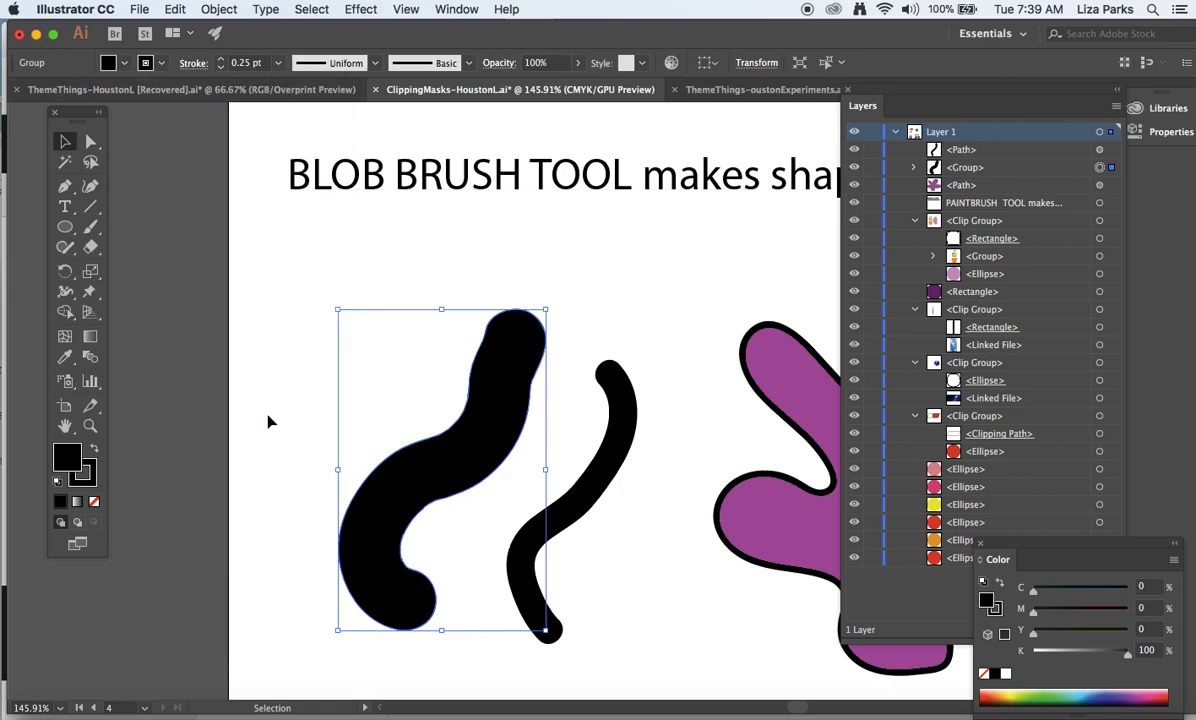
{"action": "double_click", "coordinate": [67, 456]}
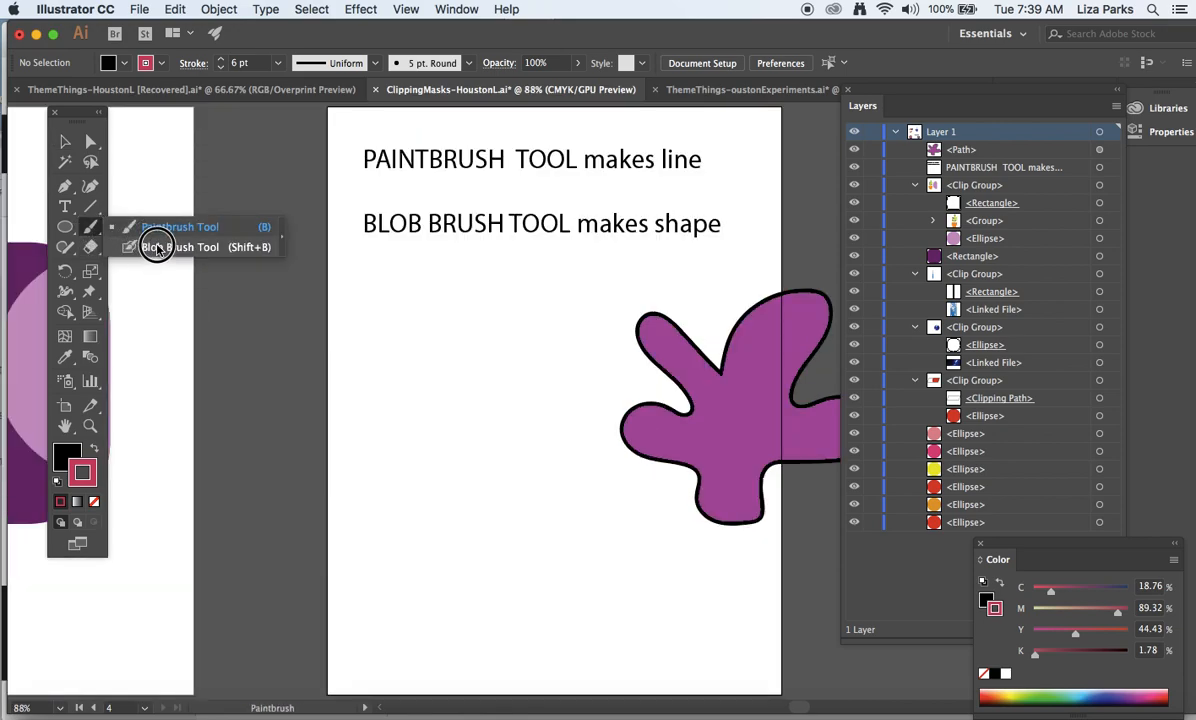
Paint a thick pink Blob Brush loop and select it to show a compound path
{"action": "left_click", "coordinate": [185, 247]}
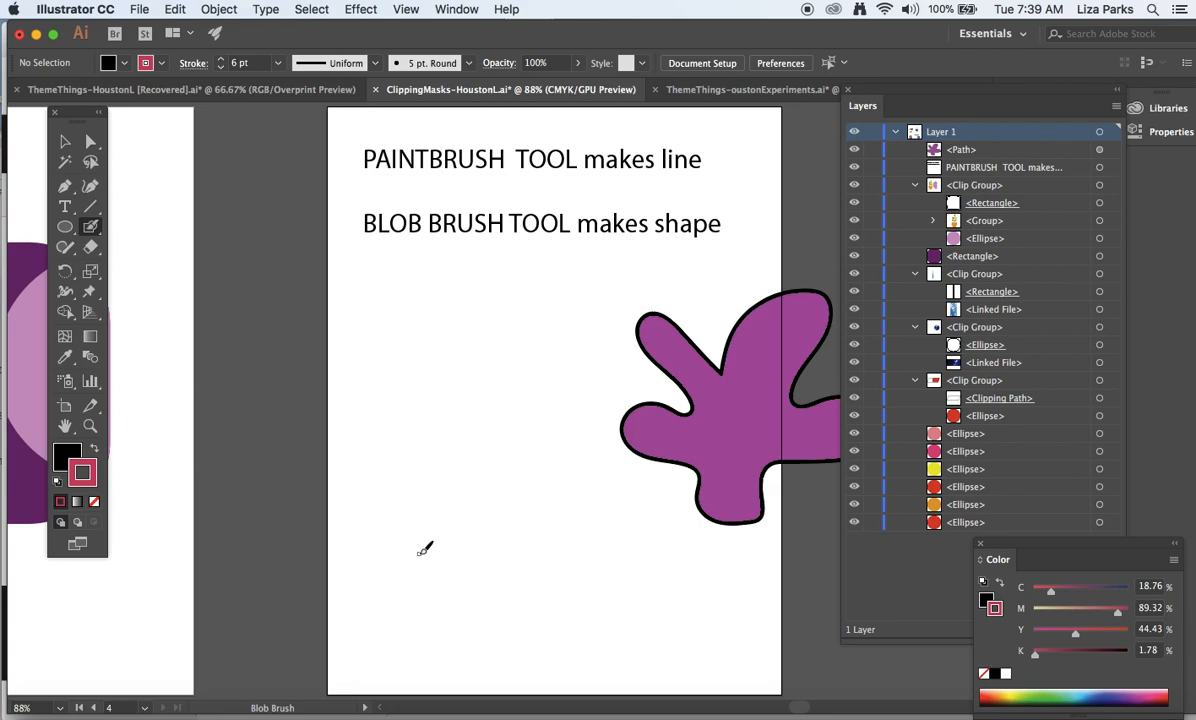
{"action": "mouse_move", "coordinate": [445, 552]}
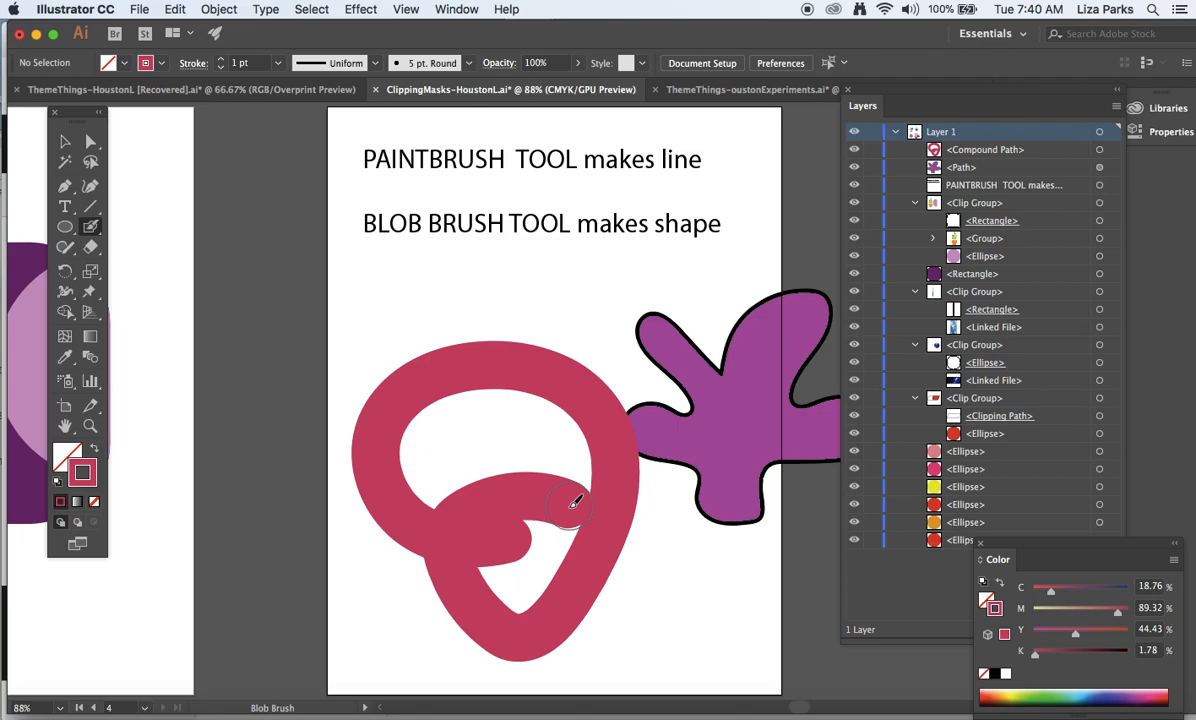
{"action": "left_click", "coordinate": [64, 142]}
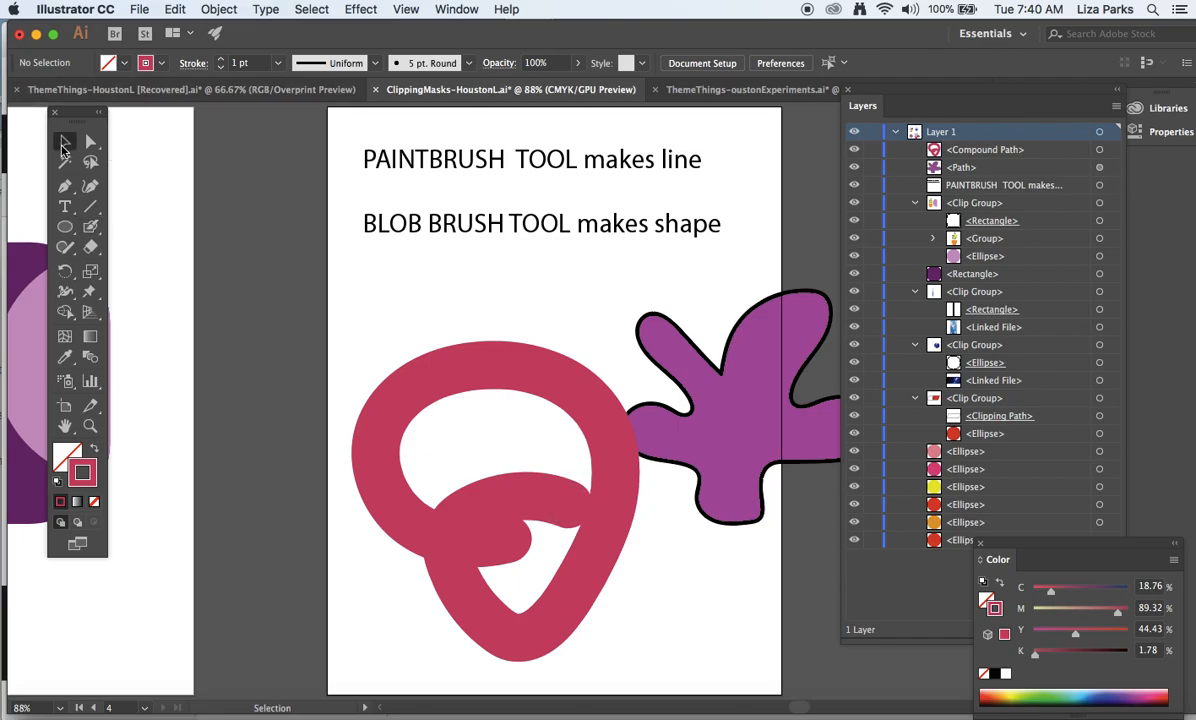
{"action": "left_click", "coordinate": [510, 385]}
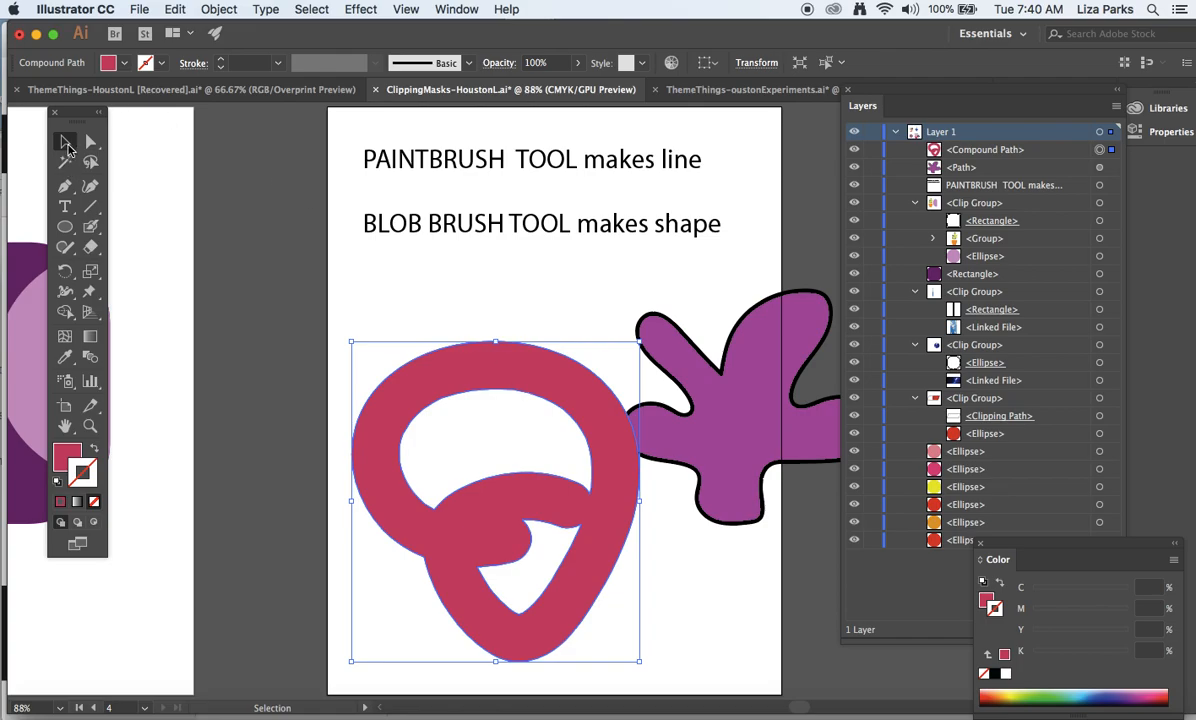
{"action": "left_click", "coordinate": [90, 225]}
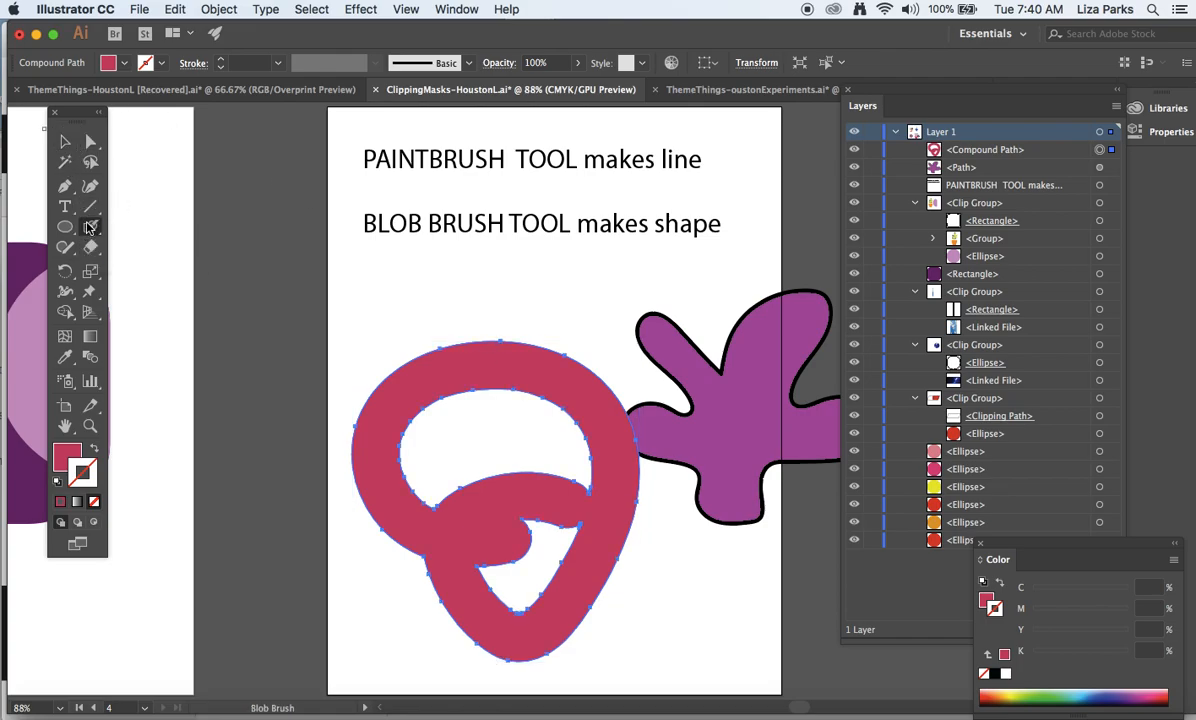
{"action": "left_click", "coordinate": [64, 141]}
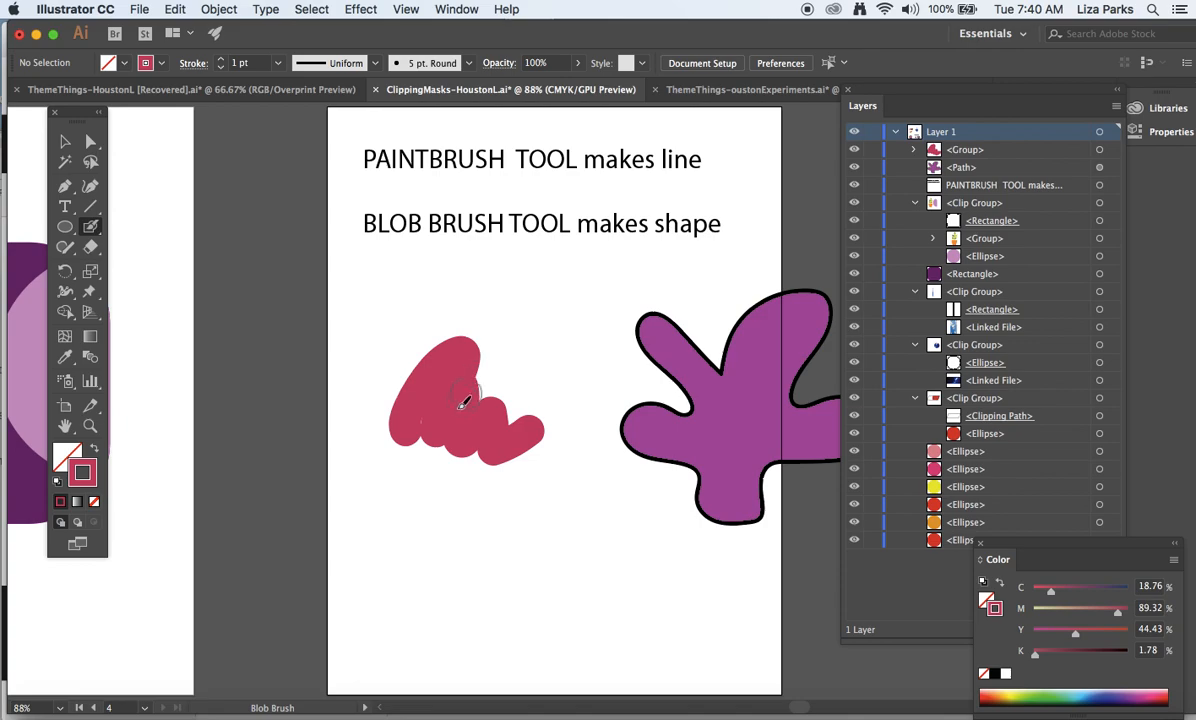
Paint four overlapping pink Blob Brush strokes into a wavy-tailed blob and drag it up-left
{"action": "left_click_drag", "start_coordinate": [462, 400], "coordinate": [503, 476]}
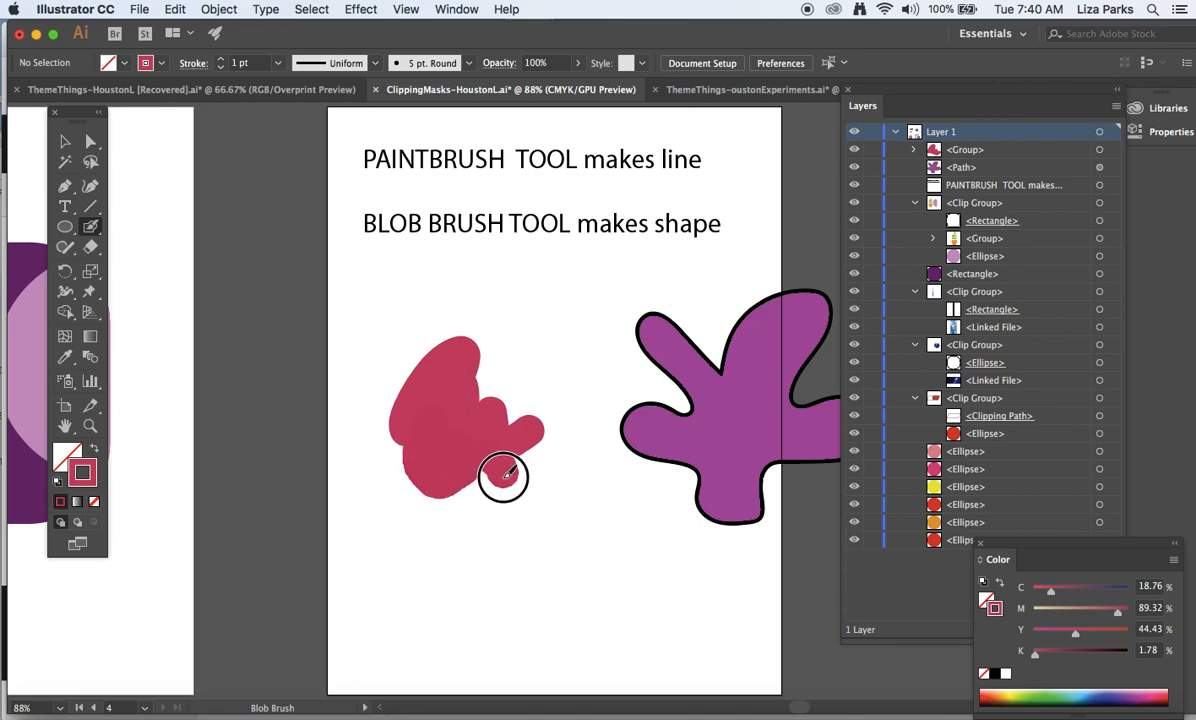
{"action": "left_click_drag", "start_coordinate": [503, 477], "coordinate": [510, 499]}
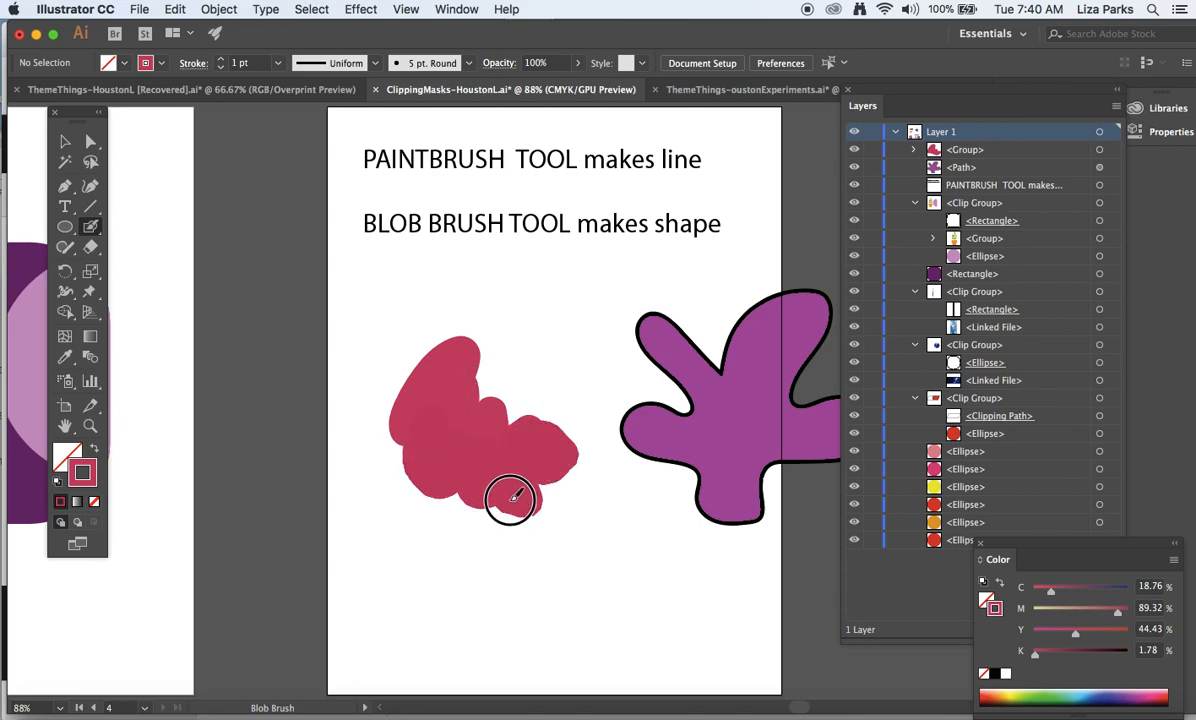
{"action": "left_click_drag", "start_coordinate": [510, 500], "coordinate": [460, 520]}
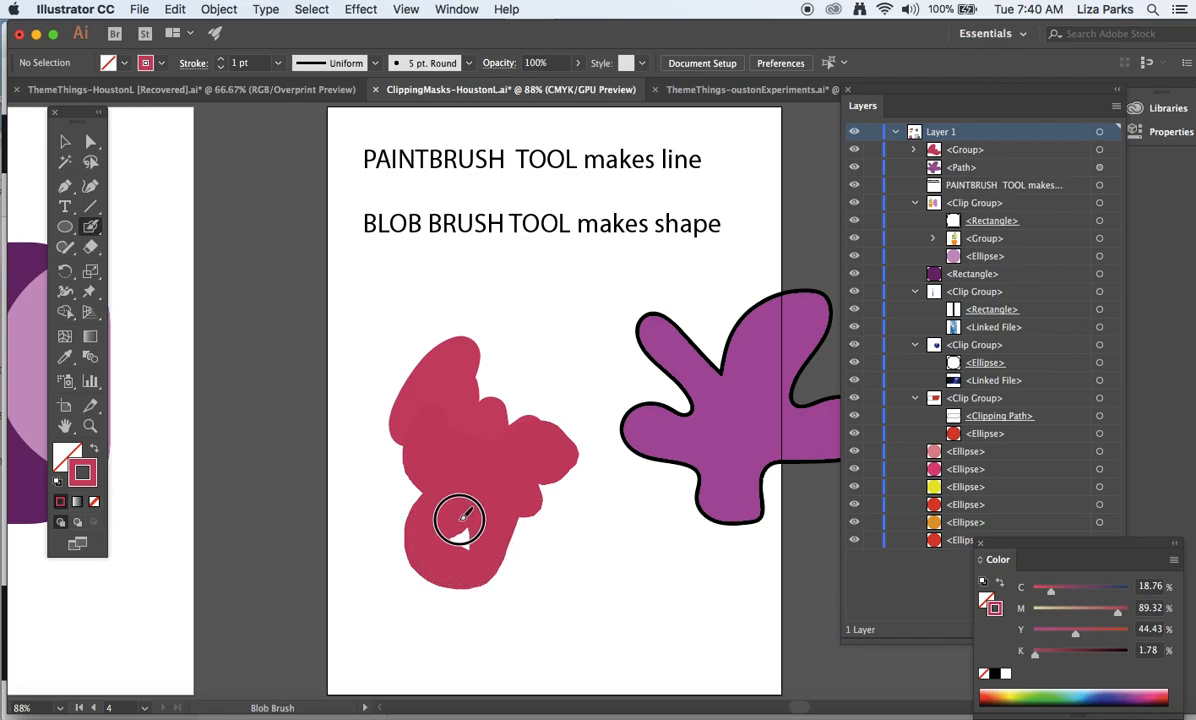
{"action": "left_click_drag", "start_coordinate": [460, 520], "coordinate": [673, 638]}
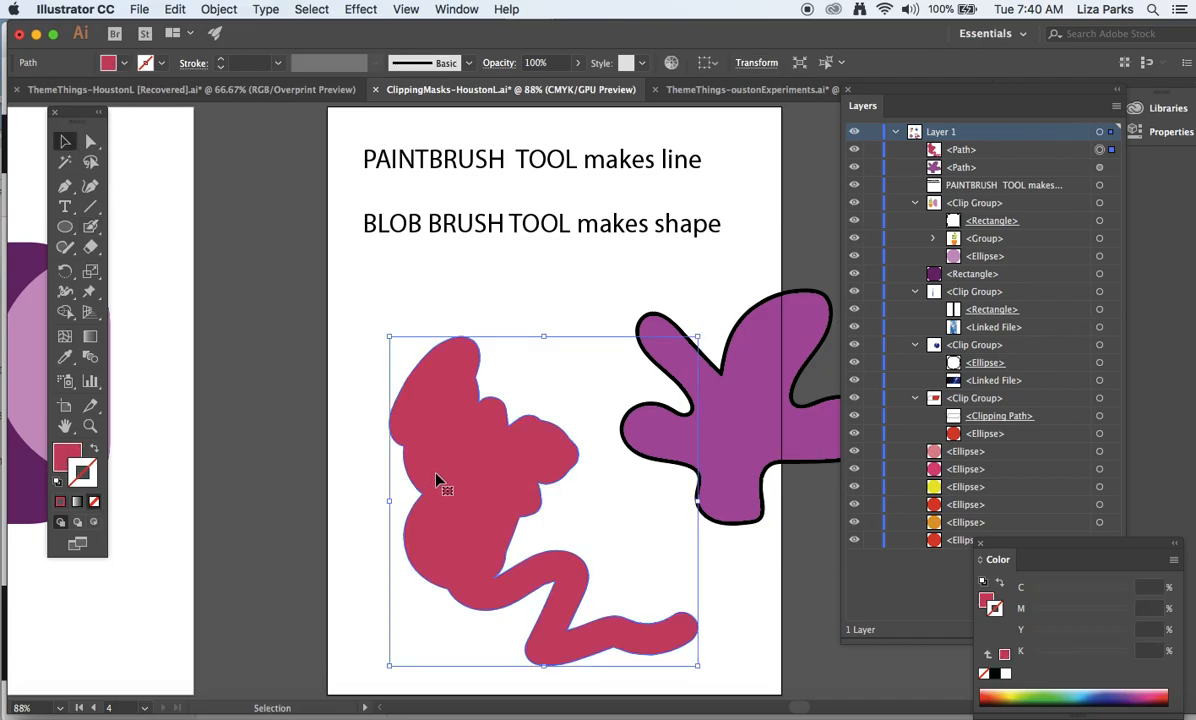
{"action": "mouse_move", "coordinate": [445, 490]}
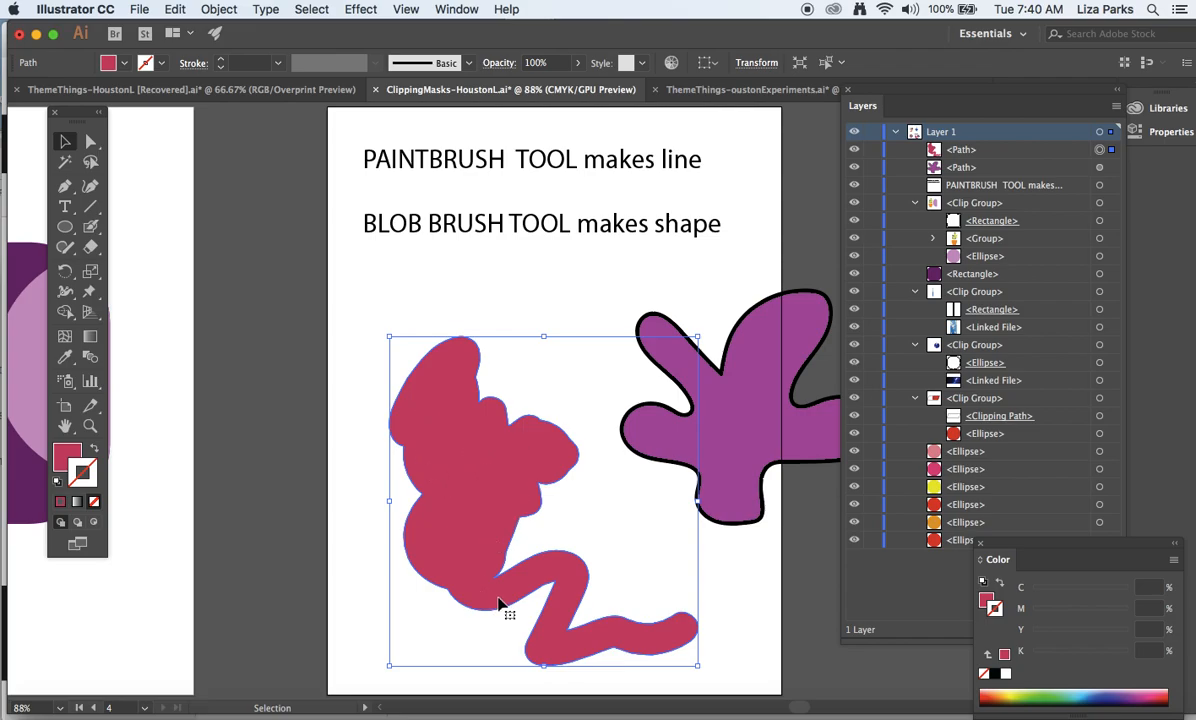
{"action": "mouse_move", "coordinate": [600, 251]}
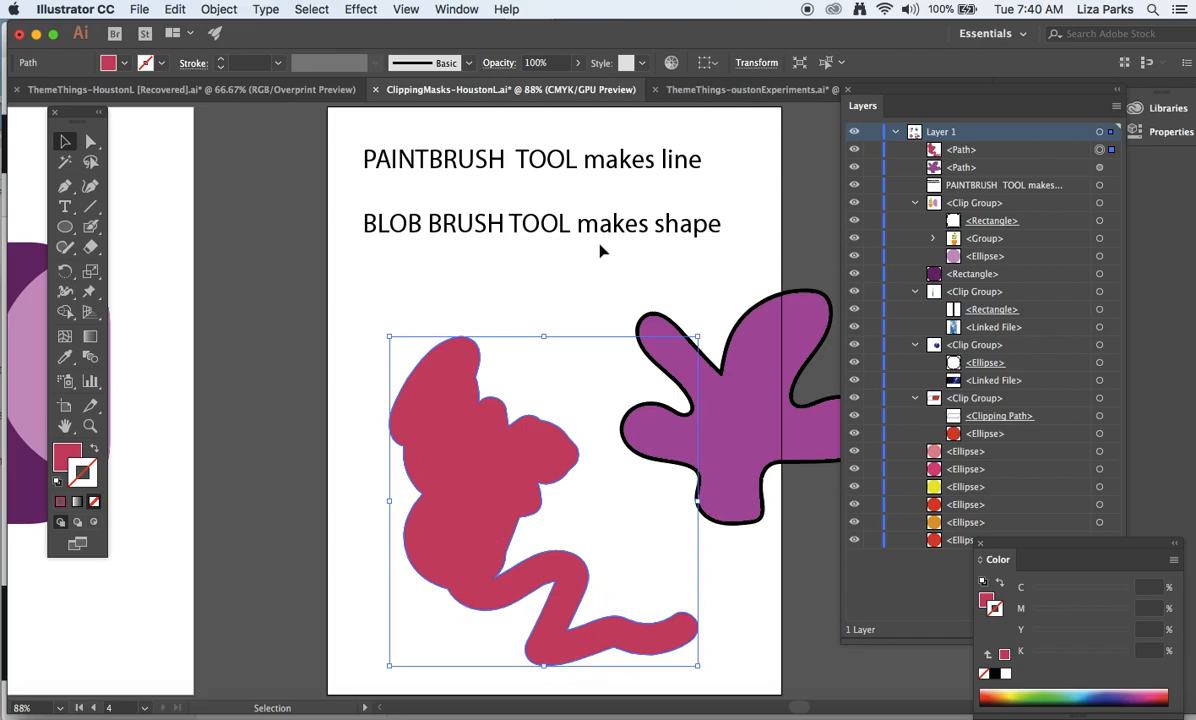
{"action": "left_click_drag", "start_coordinate": [600, 251], "coordinate": [462, 421]}
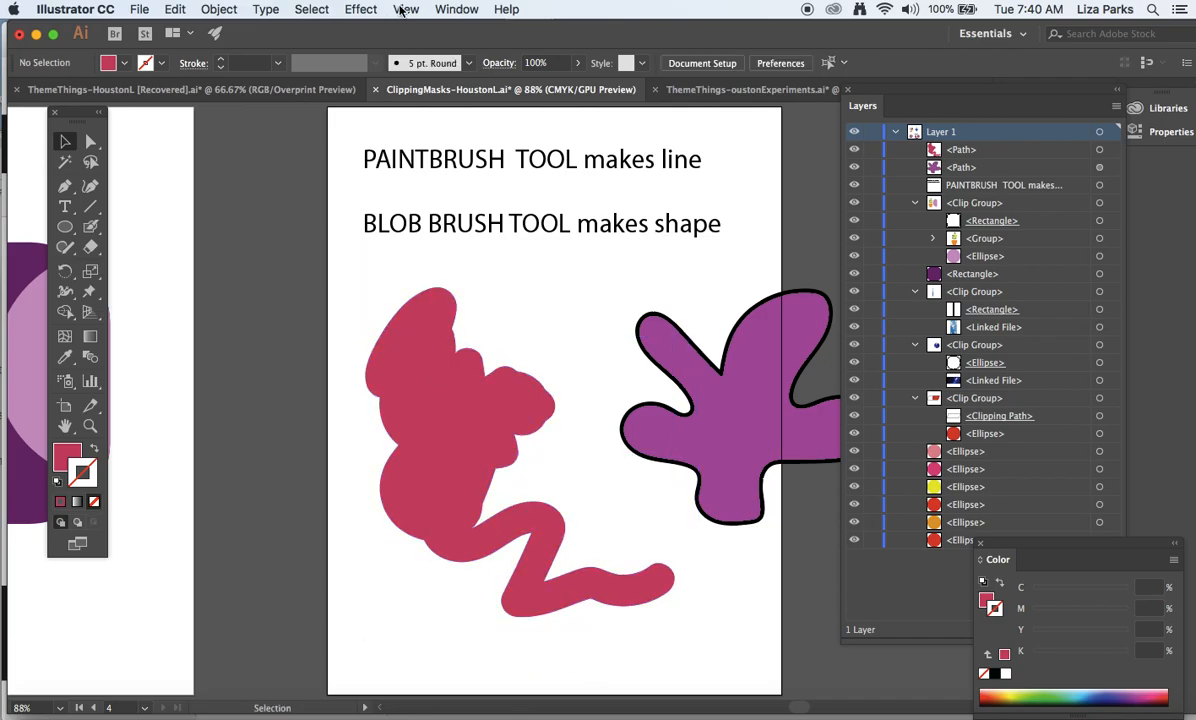
{"action": "left_click", "coordinate": [406, 9]}
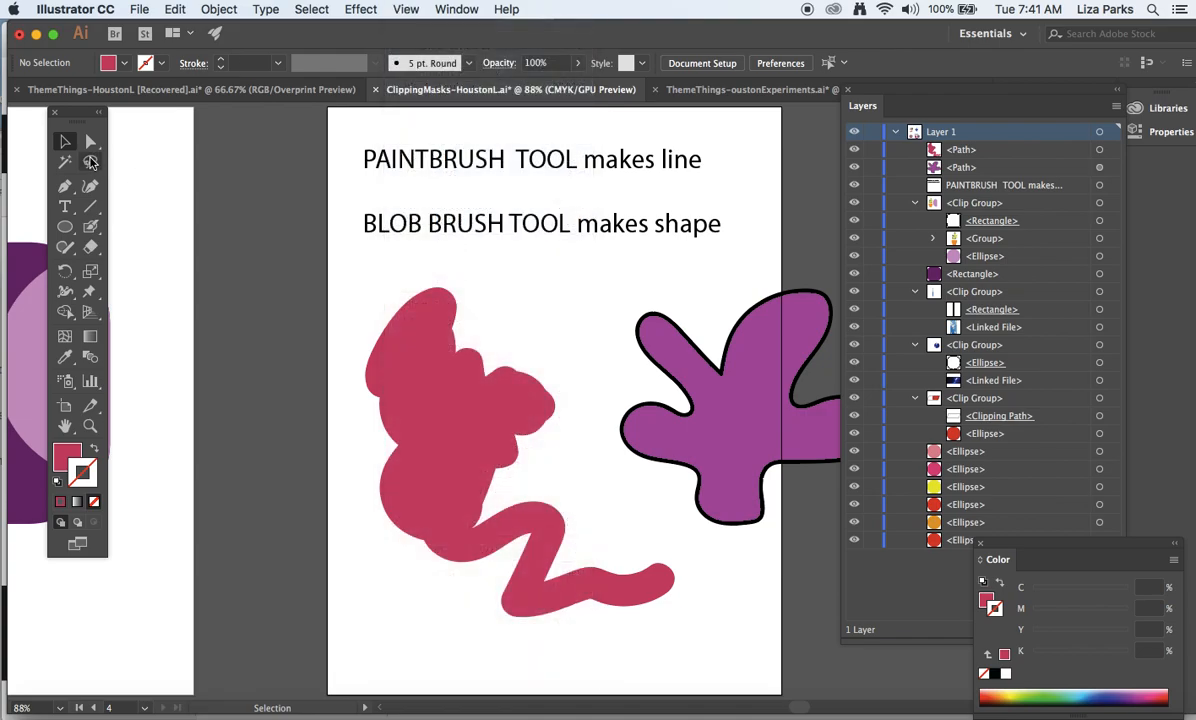
Place bright-sky-with-clouds.jpg from the CLIPPING Images folder as a linked file
{"action": "left_click", "coordinate": [139, 9]}
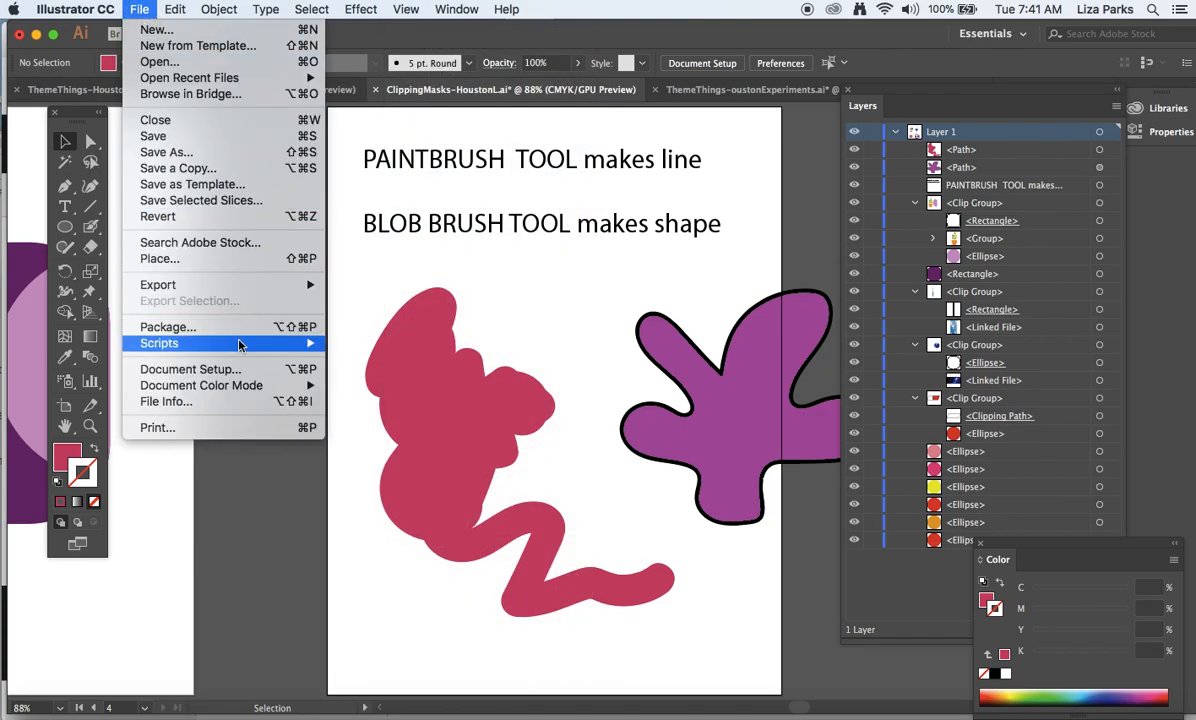
{"action": "mouse_move", "coordinate": [159, 258]}
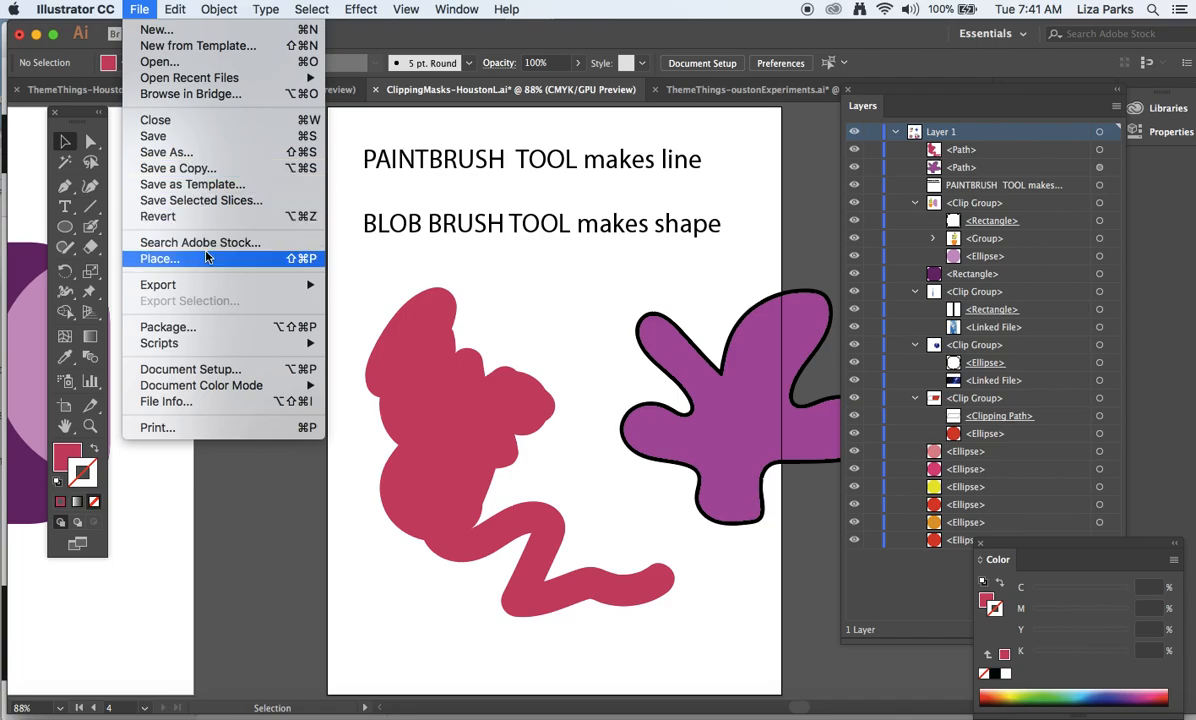
{"action": "left_click", "coordinate": [159, 258]}
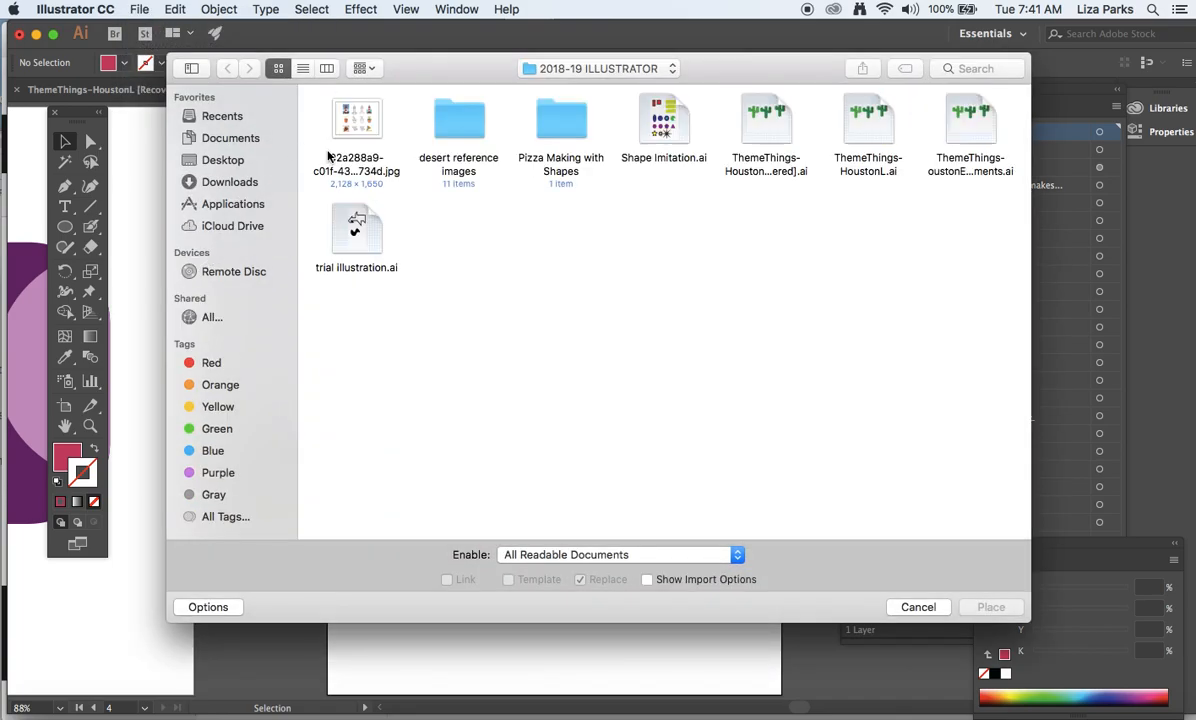
{"action": "left_click", "coordinate": [598, 68]}
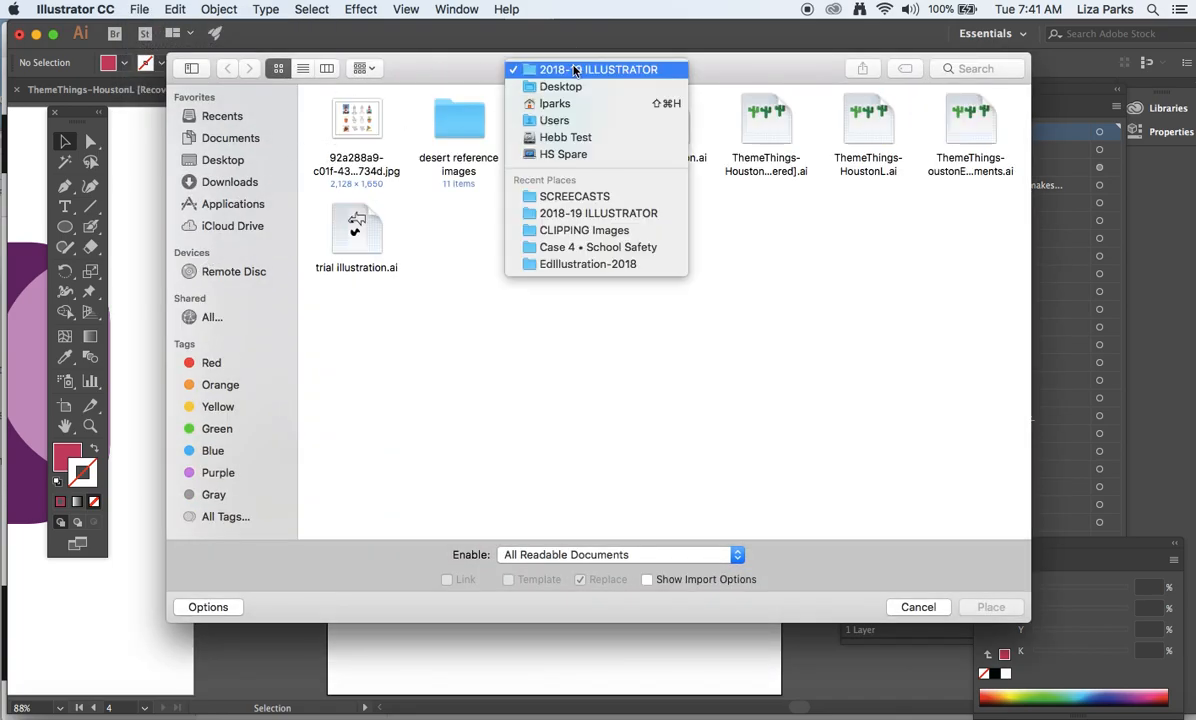
{"action": "left_click", "coordinate": [598, 69]}
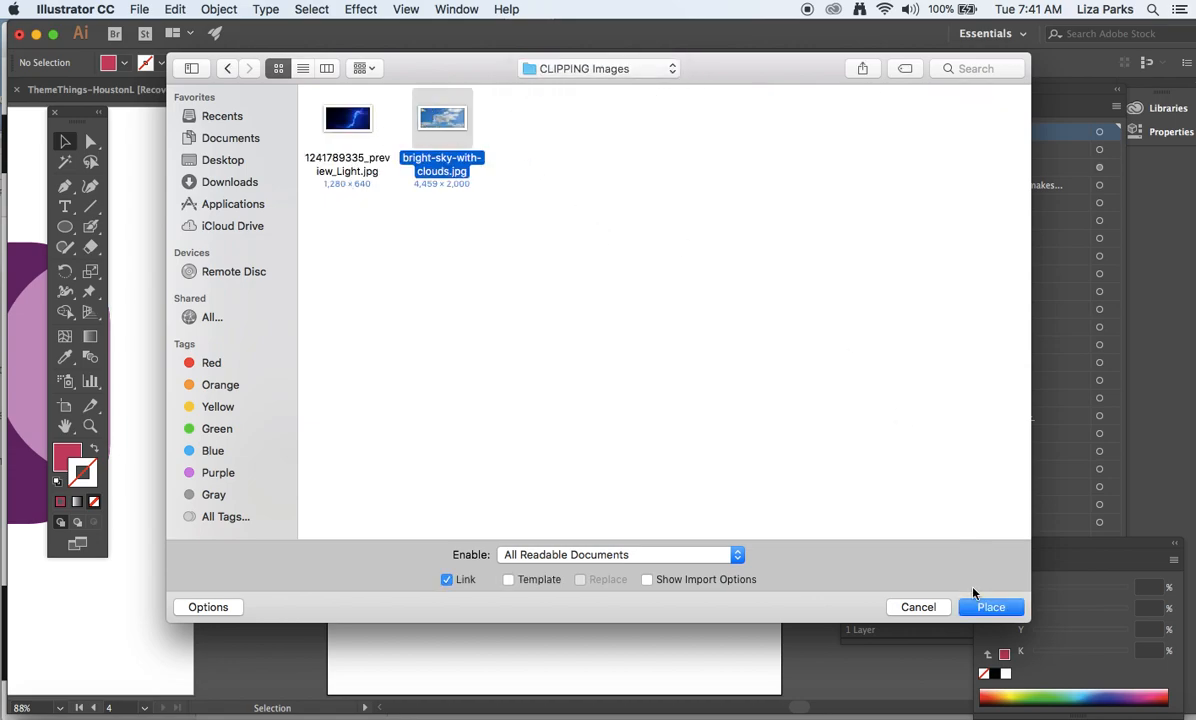
{"action": "left_click", "coordinate": [990, 607]}
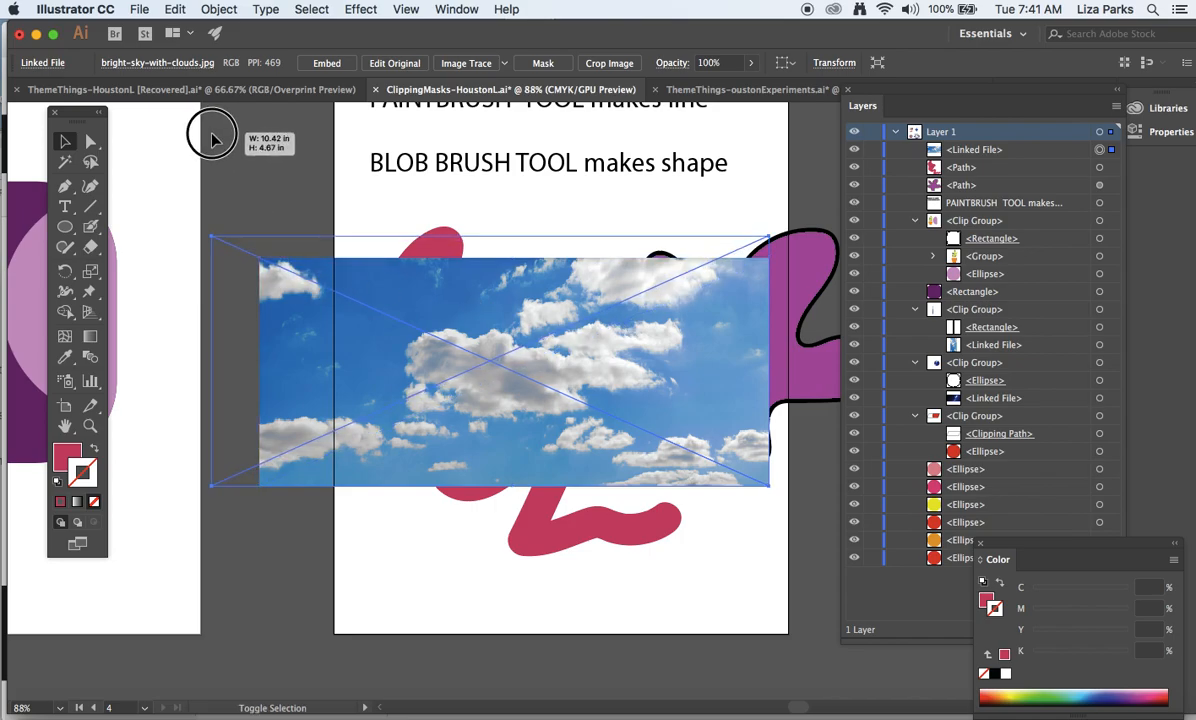
Drop the sky photo across the artboard and bring the pink blob in front of it
{"action": "left_click", "coordinate": [595, 520]}
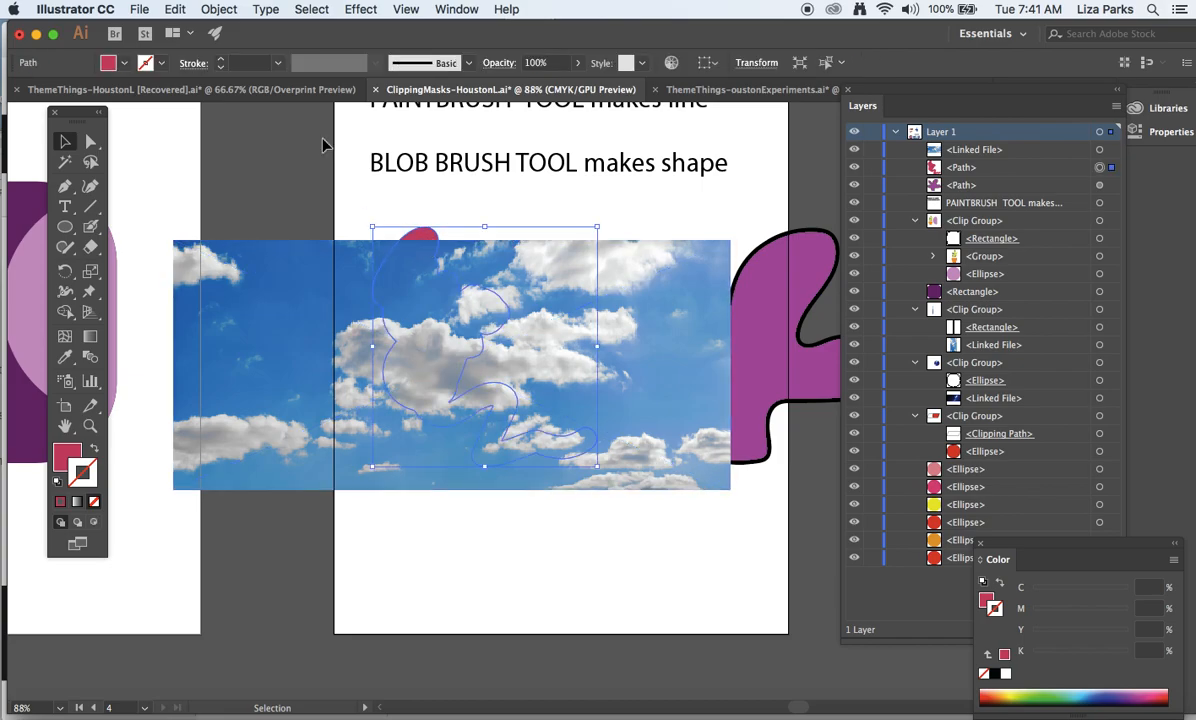
{"action": "left_click", "coordinate": [218, 9]}
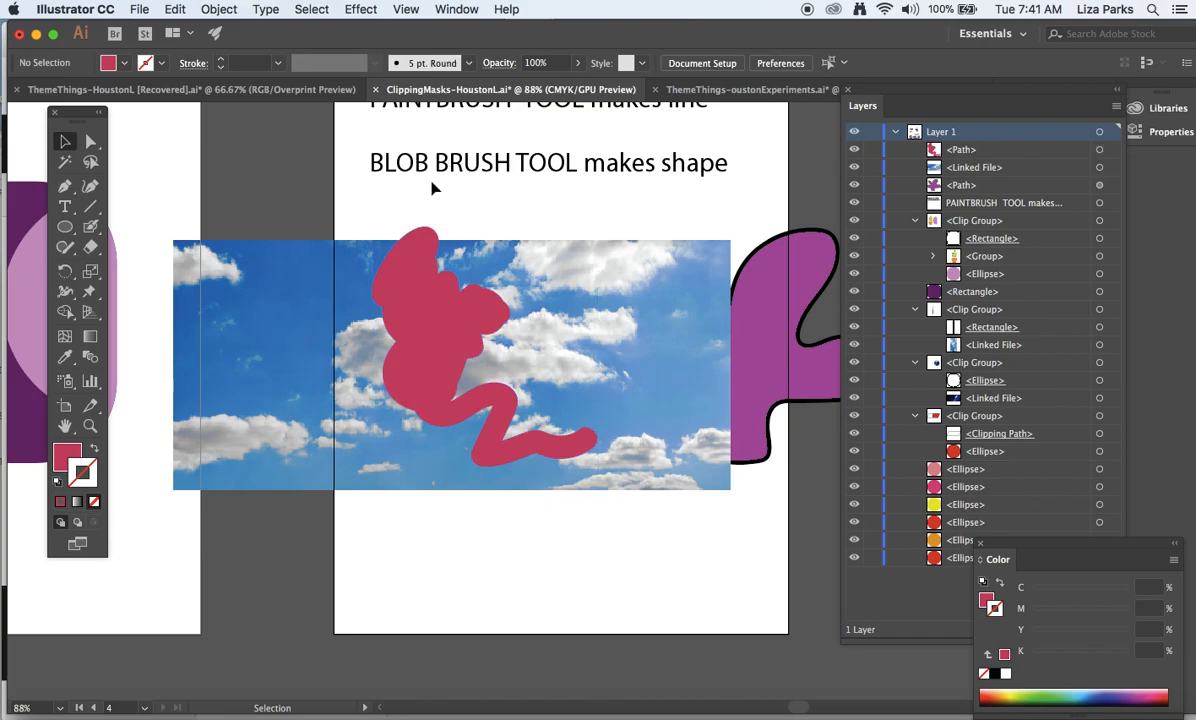
Make a clipping mask of the pink blob over the sky photo, then deselect
{"action": "left_click", "coordinate": [218, 9]}
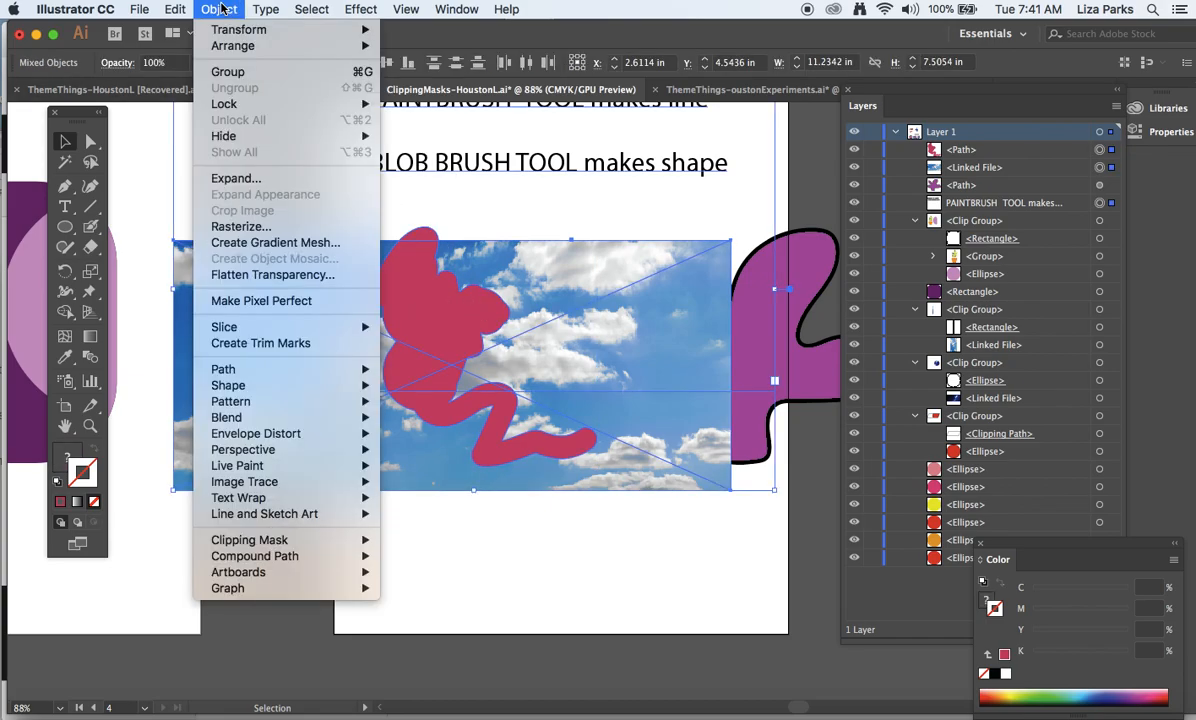
{"action": "mouse_move", "coordinate": [249, 540]}
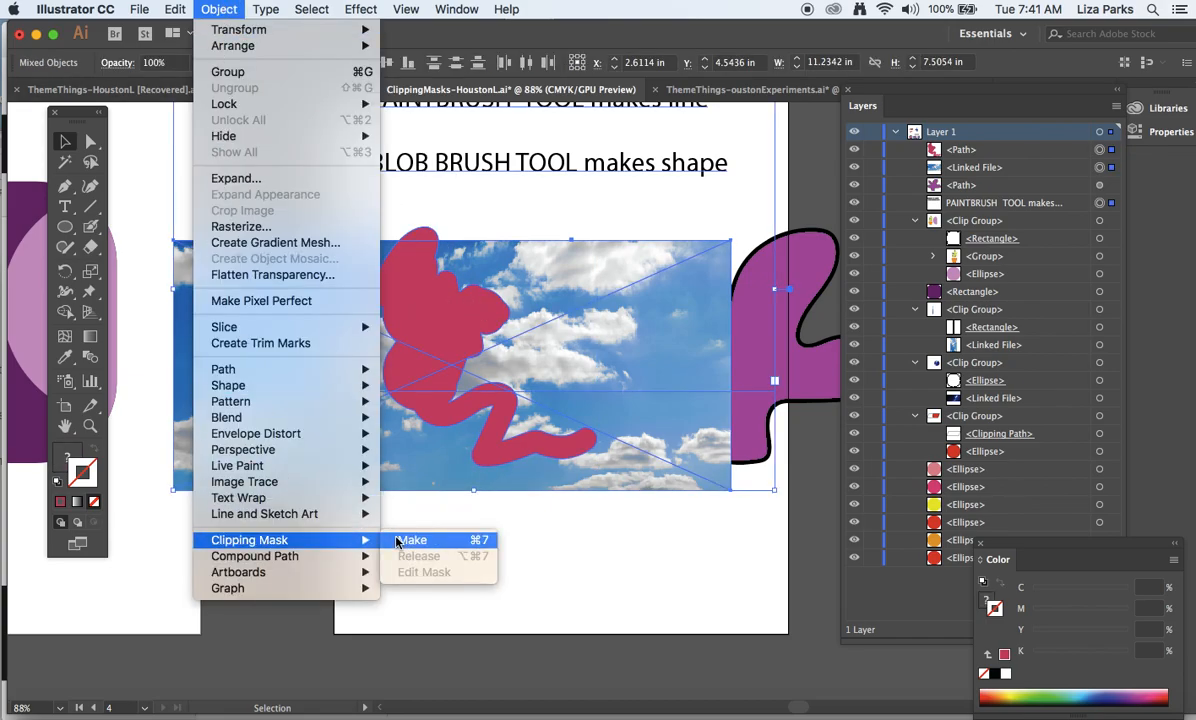
{"action": "left_click", "coordinate": [412, 540]}
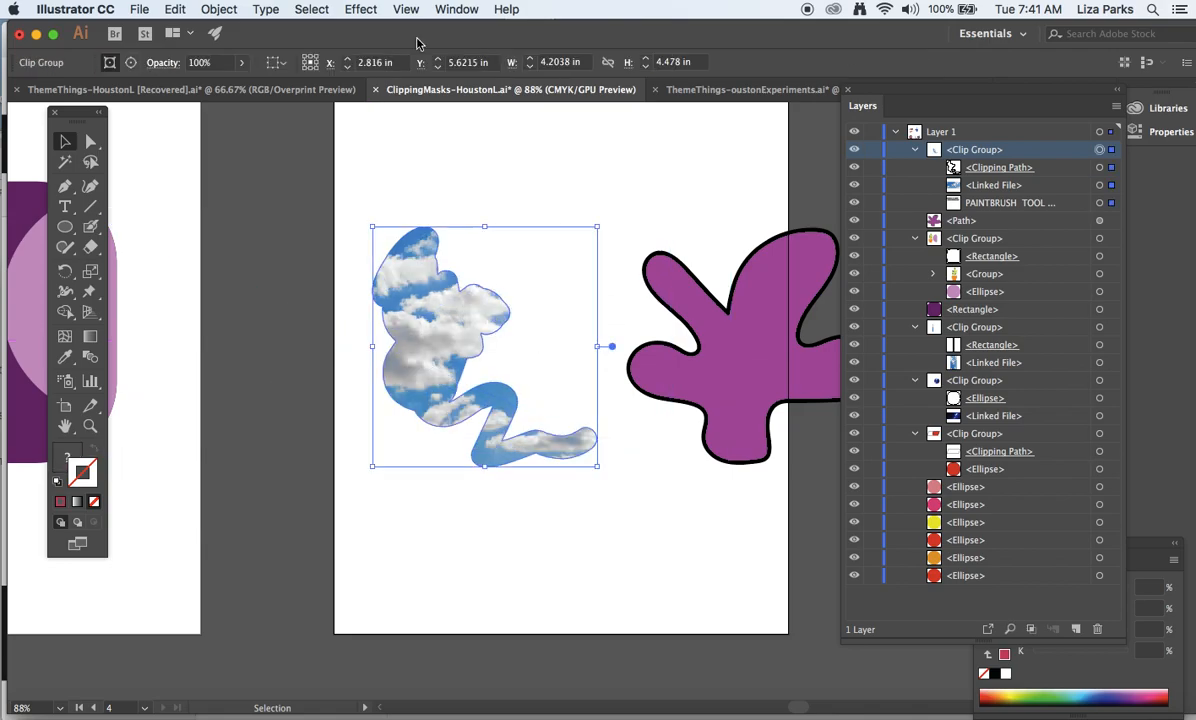
{"action": "left_click", "coordinate": [680, 232]}
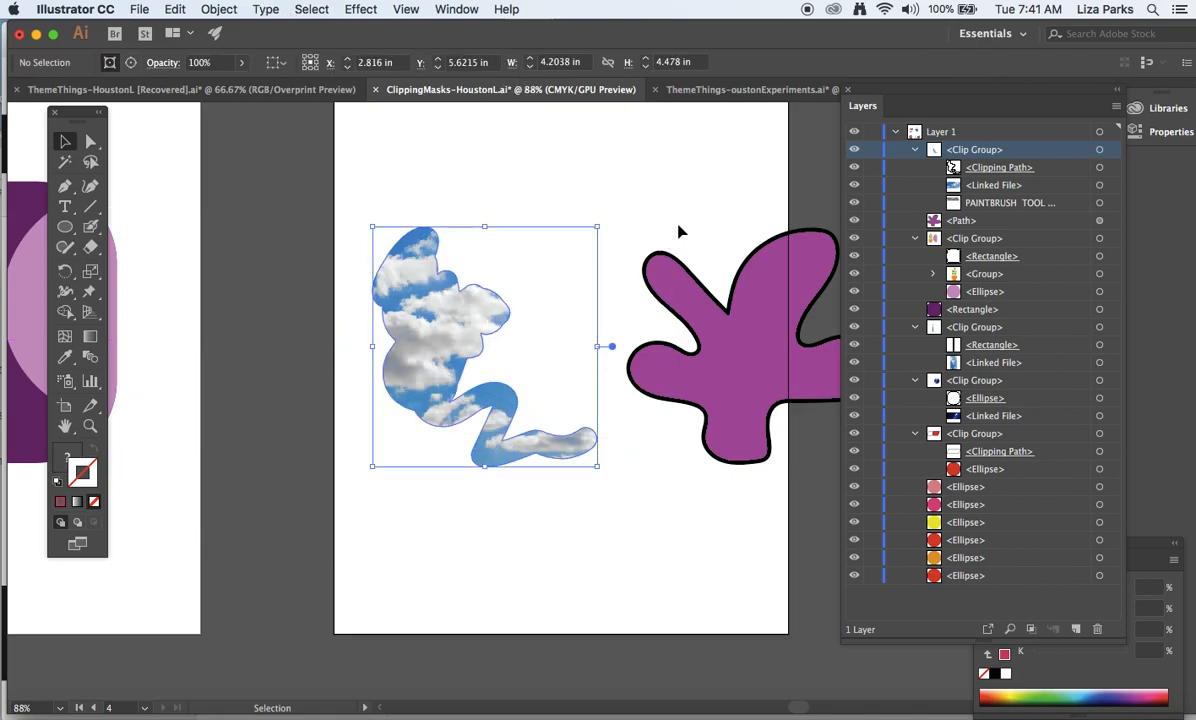